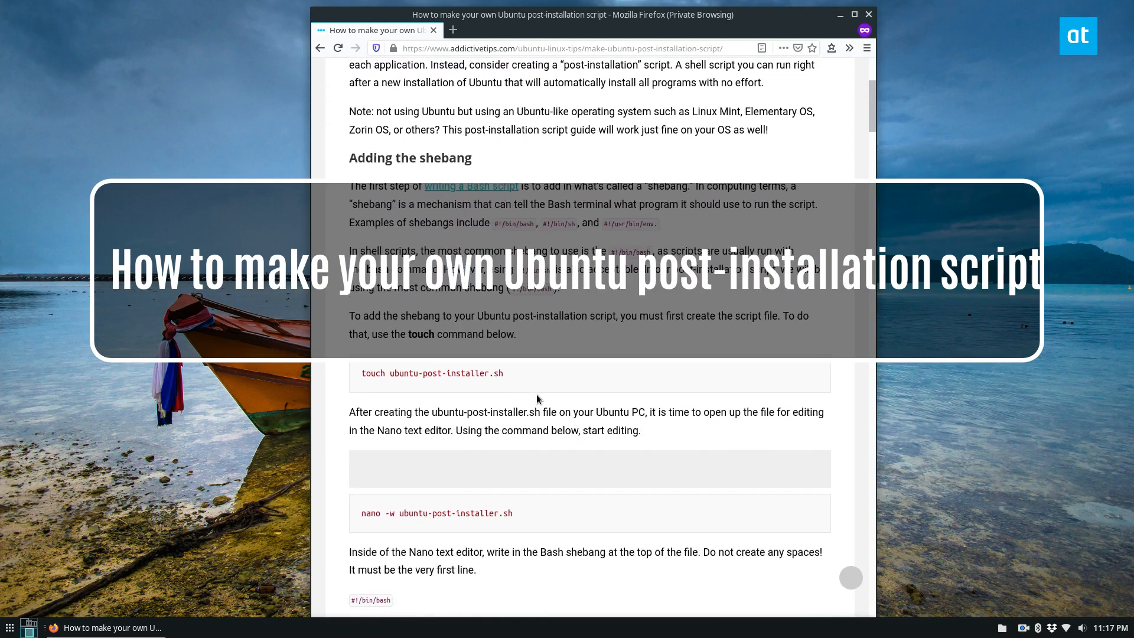
Minimize the Firefox post-installer tutorial window so the desktop is visible
{"action": "left_click", "coordinate": [840, 14]}
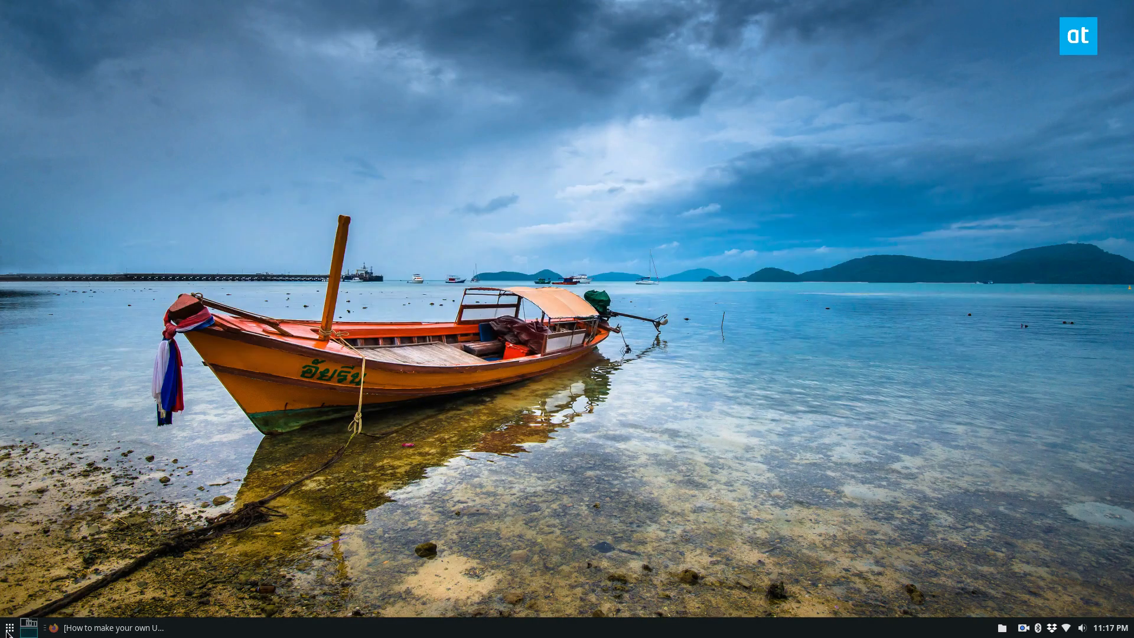
{"action": "left_click", "coordinate": [10, 627]}
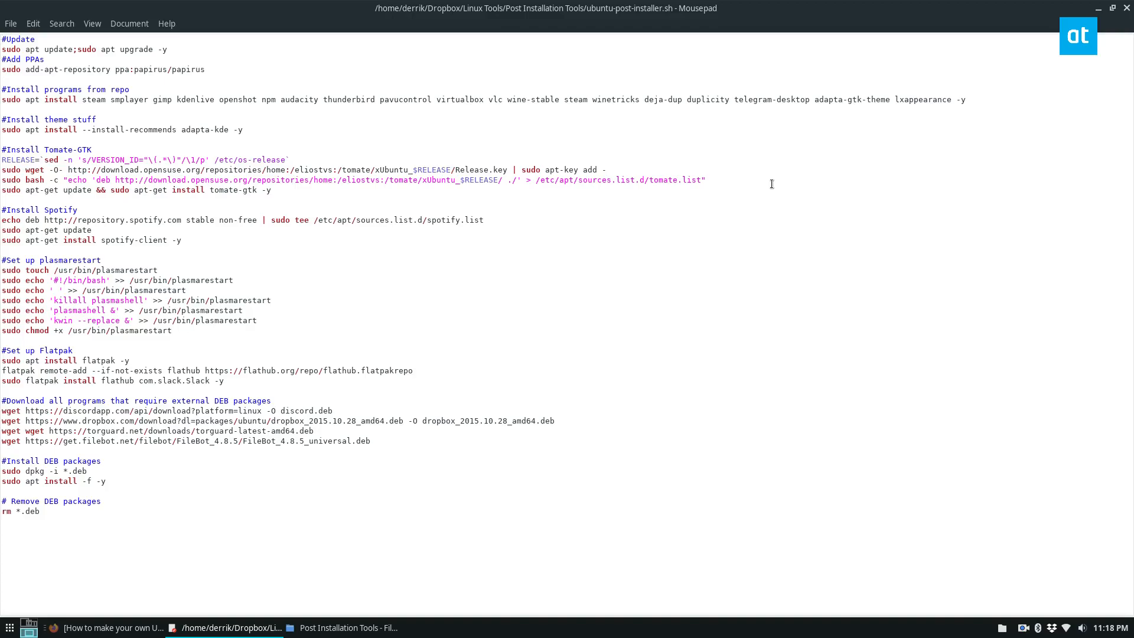
{"action": "left_click_drag", "start_coordinate": [84, 99], "coordinate": [430, 100]}
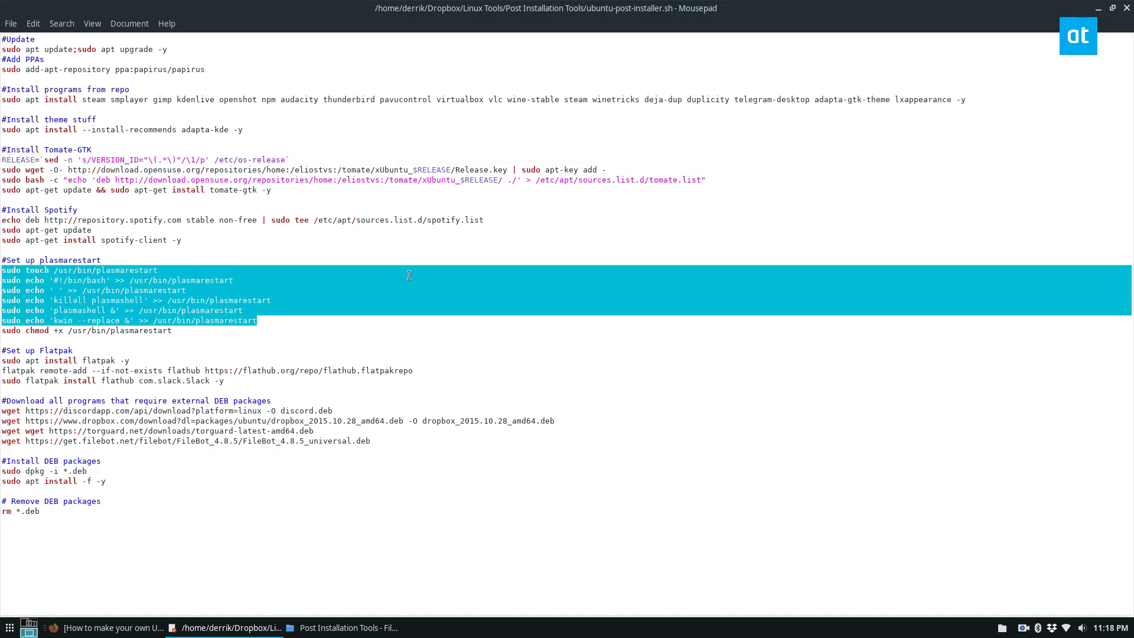
{"action": "mouse_move", "coordinate": [265, 287]}
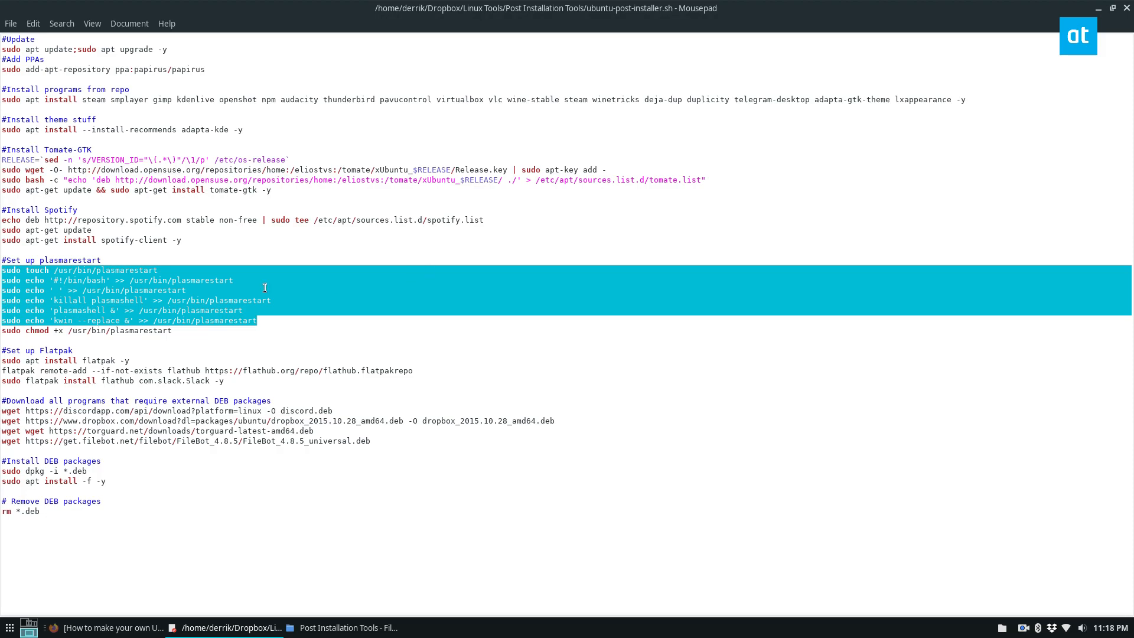
{"action": "left_click", "coordinate": [145, 274]}
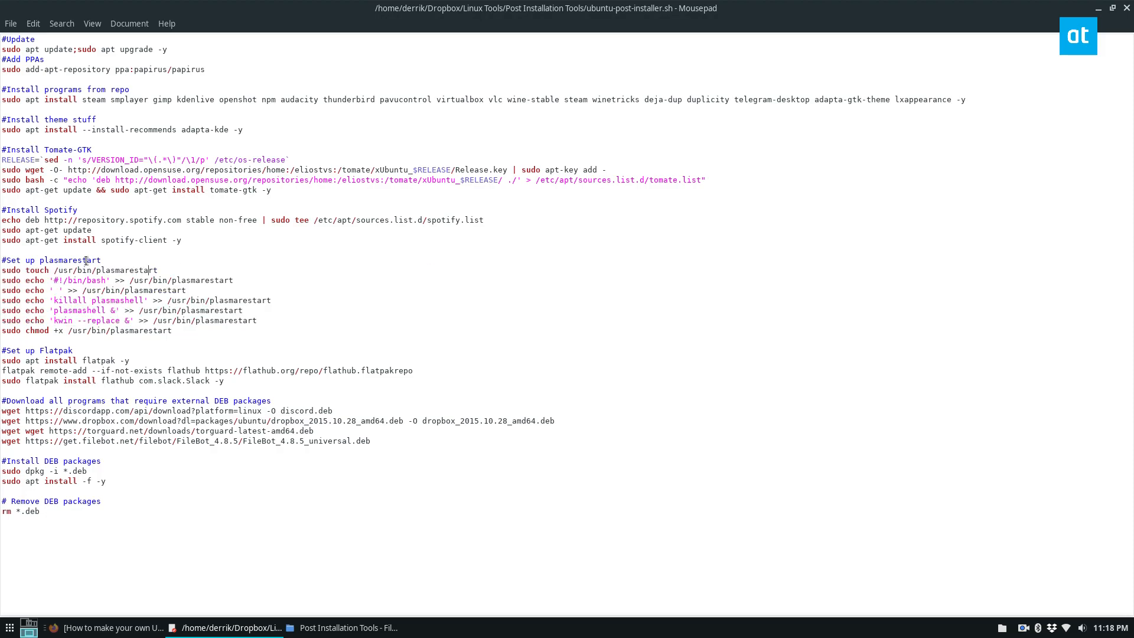
{"action": "mouse_move", "coordinate": [107, 88]}
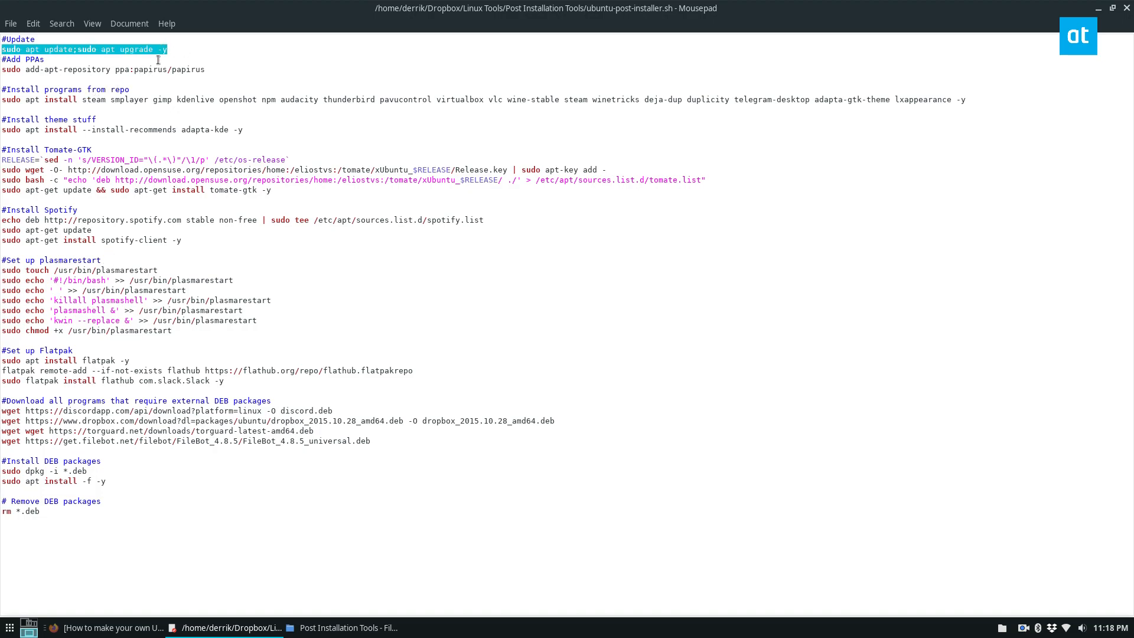
{"action": "left_click", "coordinate": [92, 229]}
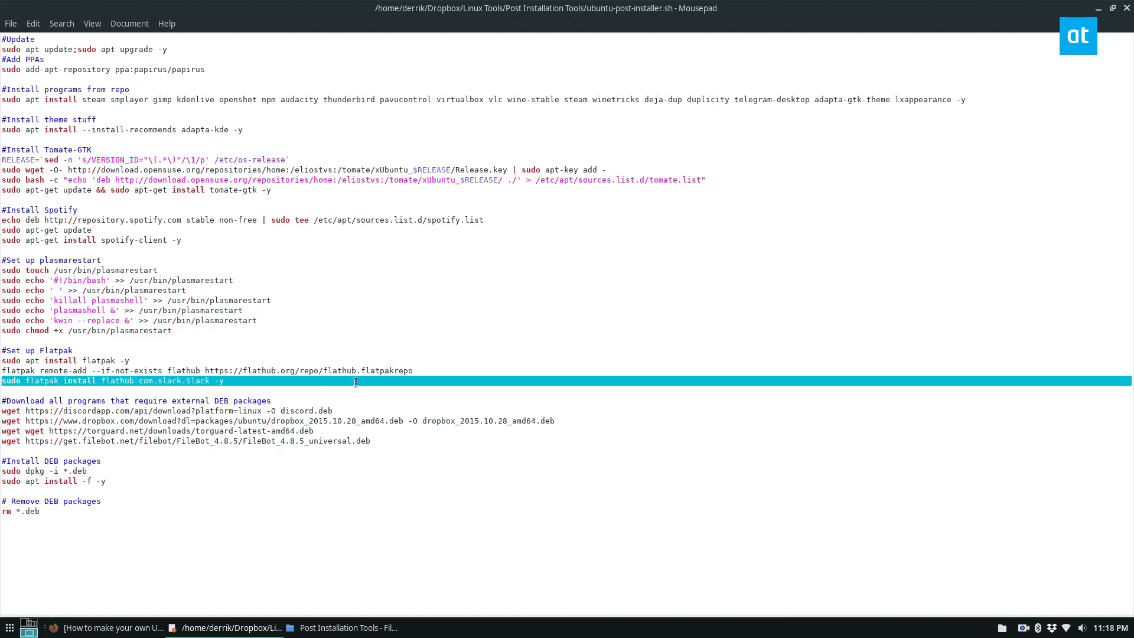
{"action": "left_click", "coordinate": [351, 386]}
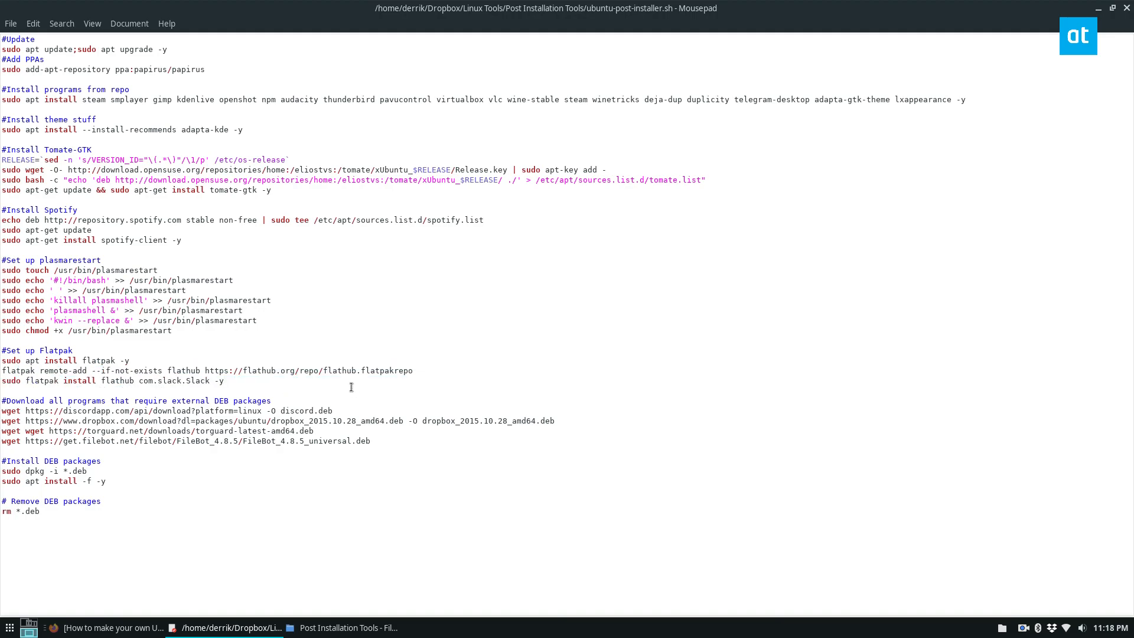
{"action": "left_click", "coordinate": [1112, 8]}
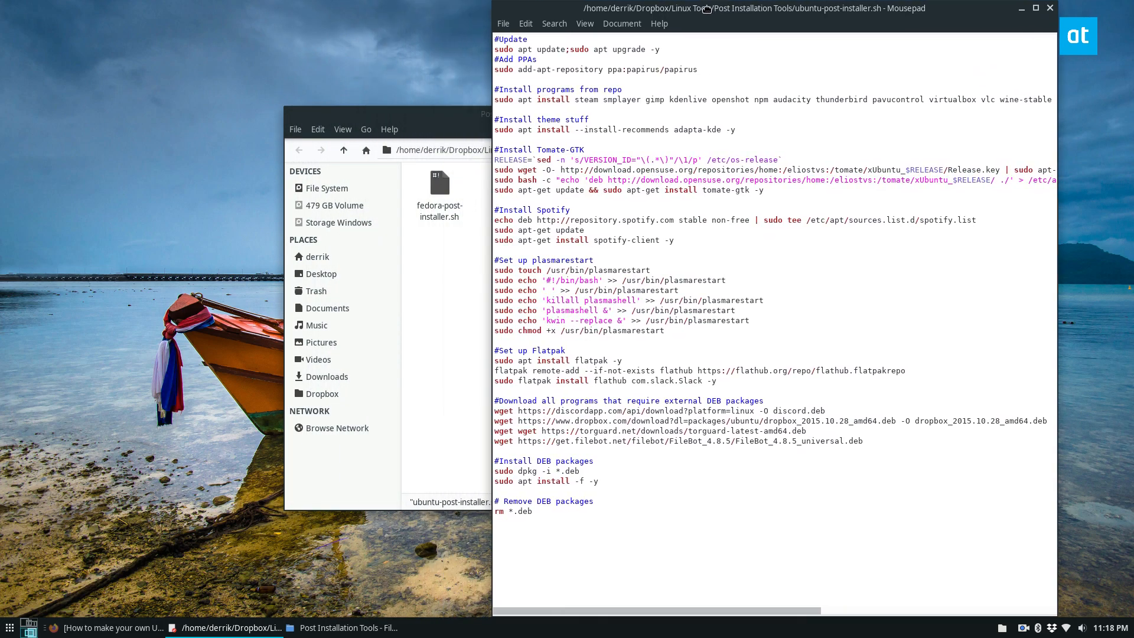
{"action": "left_click", "coordinate": [1050, 7]}
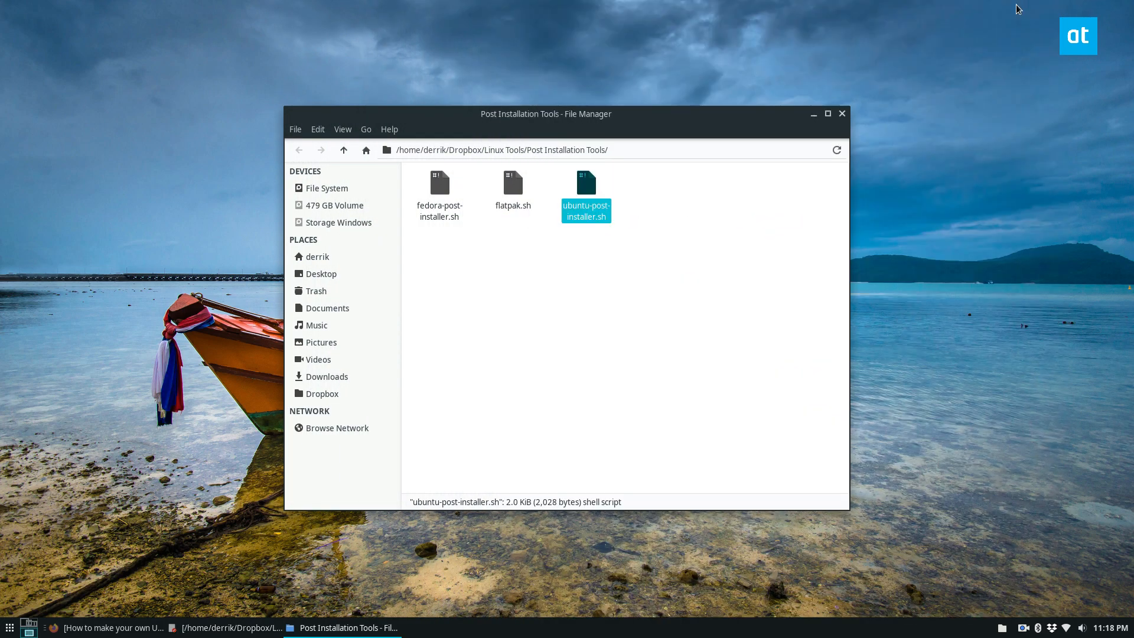
{"action": "double_click", "coordinate": [586, 183]}
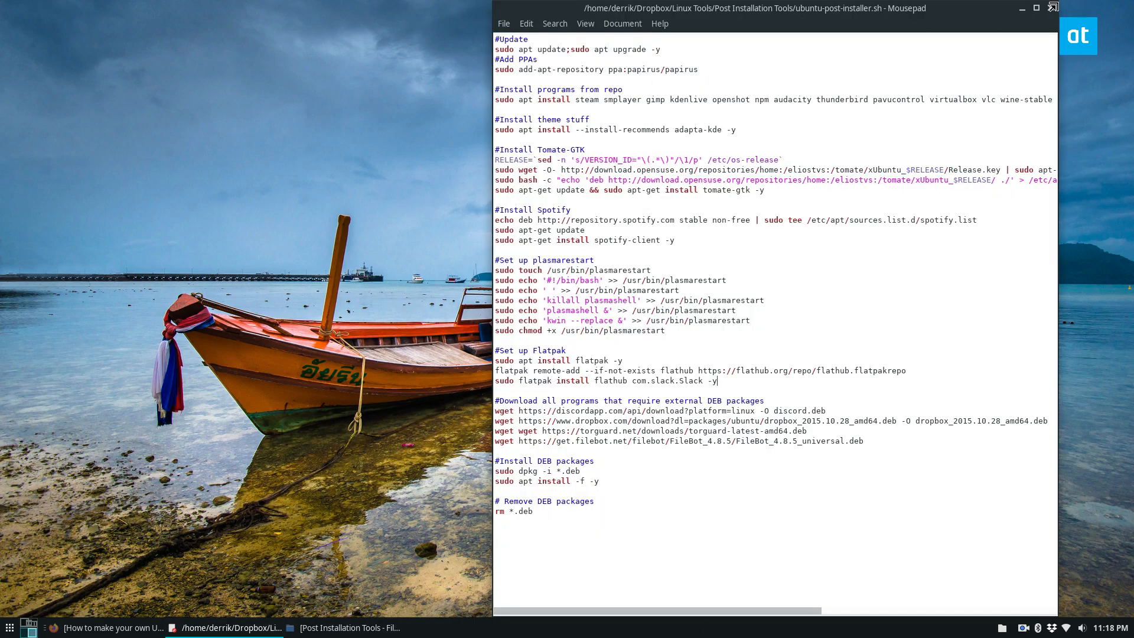
{"action": "left_click", "coordinate": [109, 628]}
{"action": "type", "text": "touch ubuntu-post-installer.sh"}
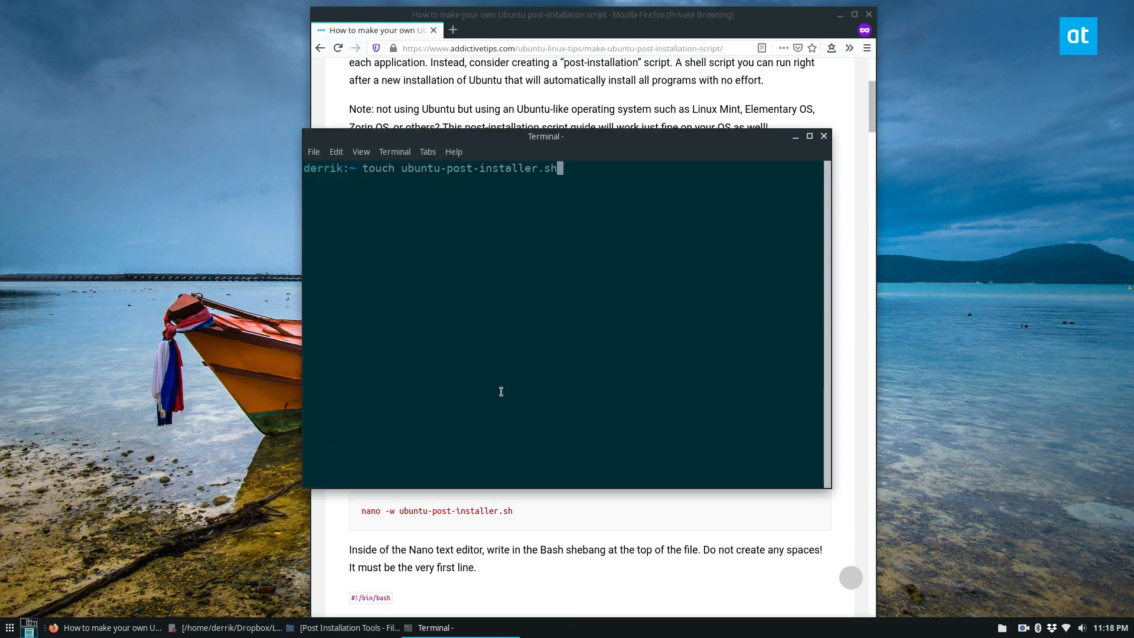
Return to Terminal and enter '#!/bin/bash' as the script's first line, then a newline
{"action": "left_click", "coordinate": [313, 151]}
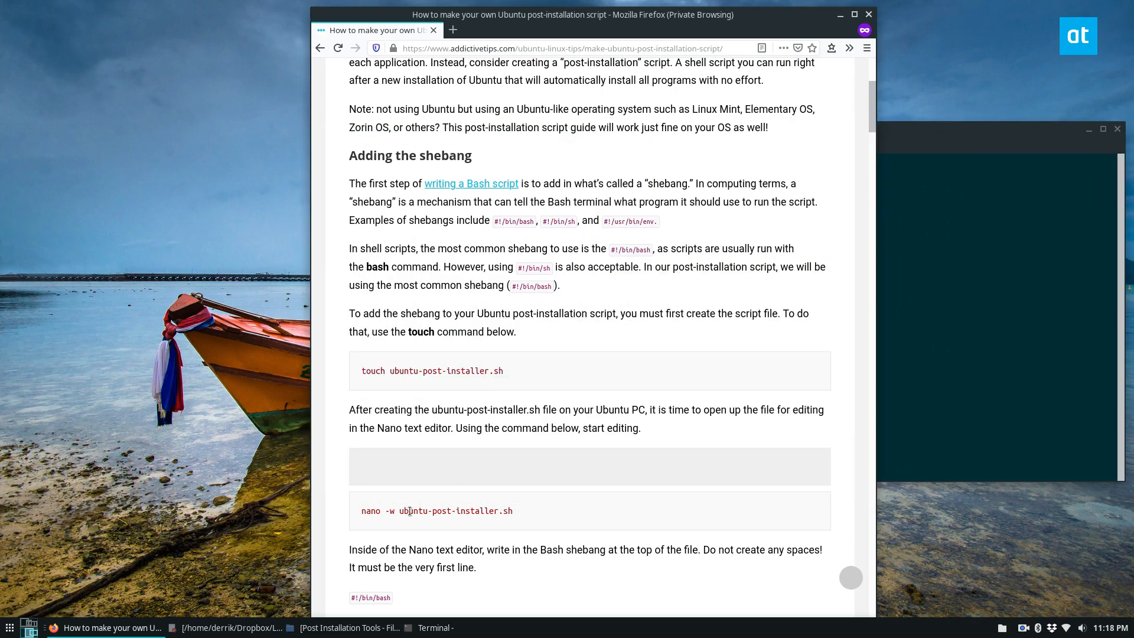
{"action": "left_click", "coordinate": [433, 628]}
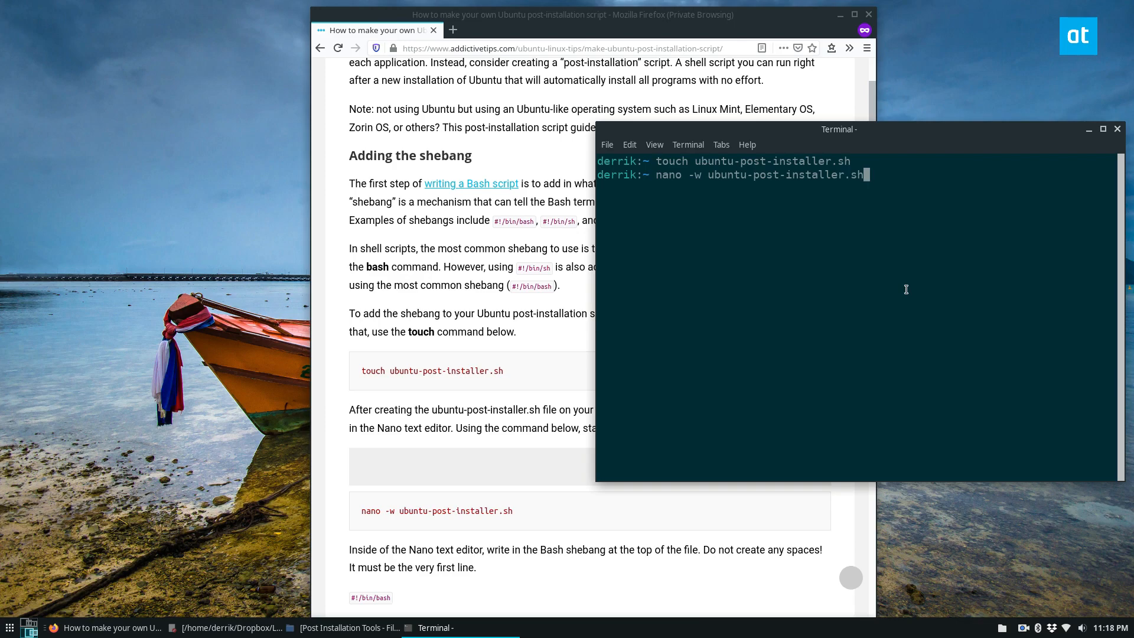
{"action": "scroll", "scroll_direction": "down", "scroll_amount": 3}
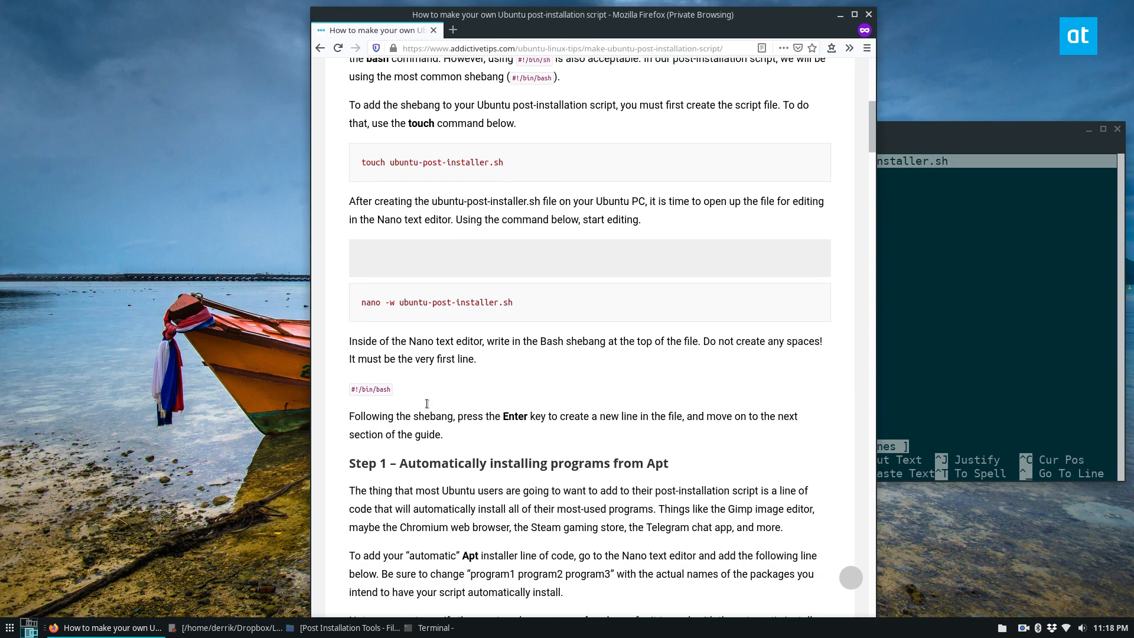
{"action": "scroll", "scroll_direction": "down", "scroll_amount": 3}
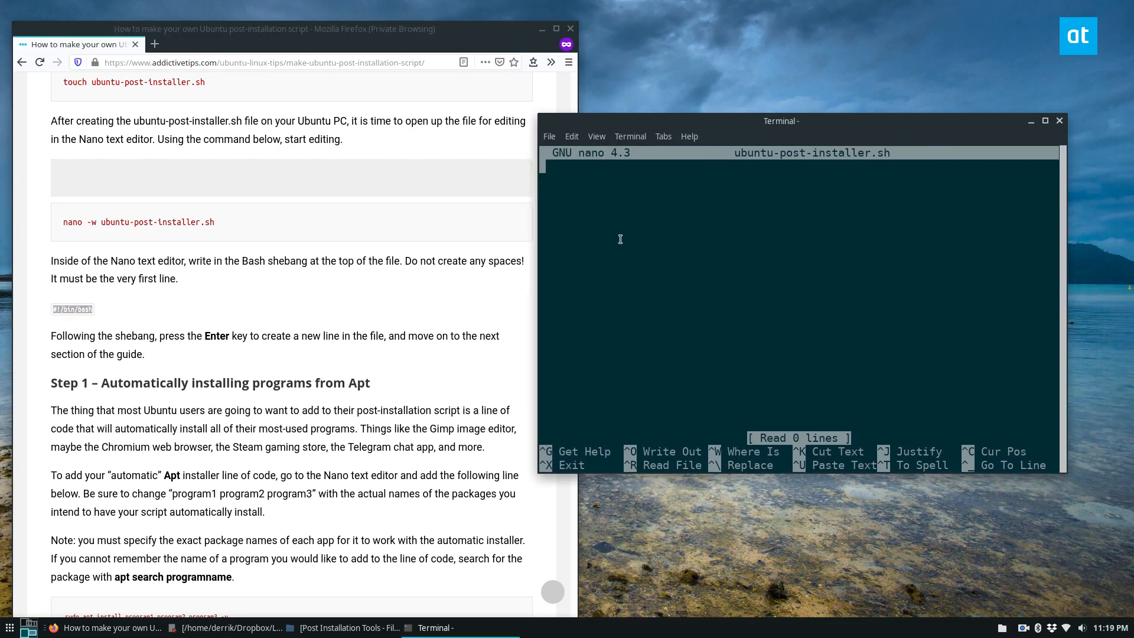
{"action": "type", "text": "#!/bin/bash"}
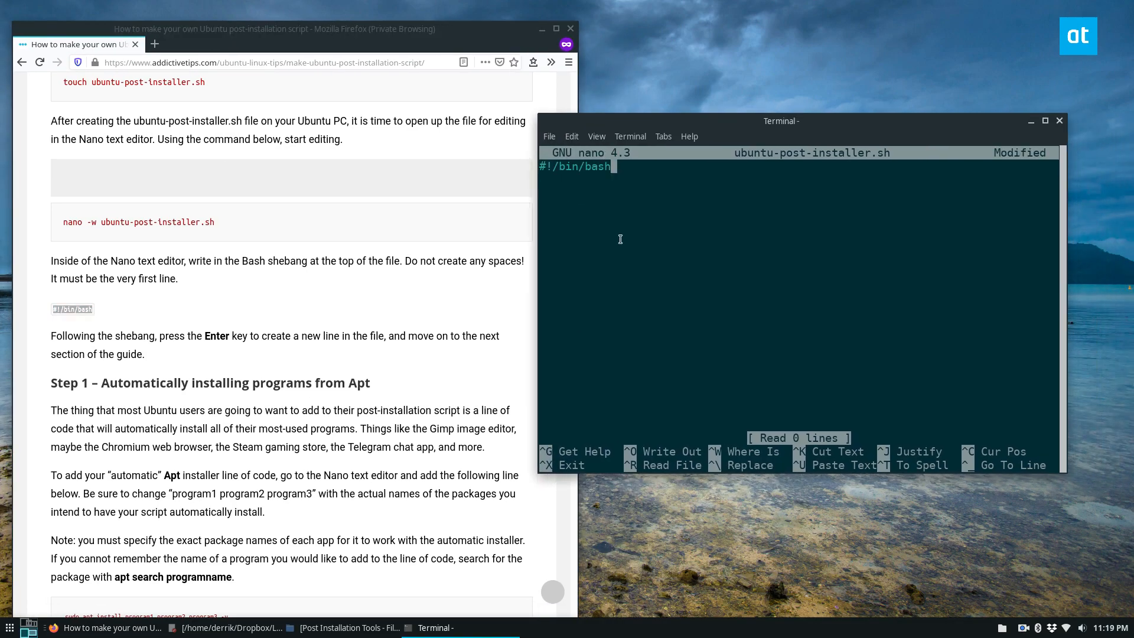
{"action": "key", "text": "Return"}
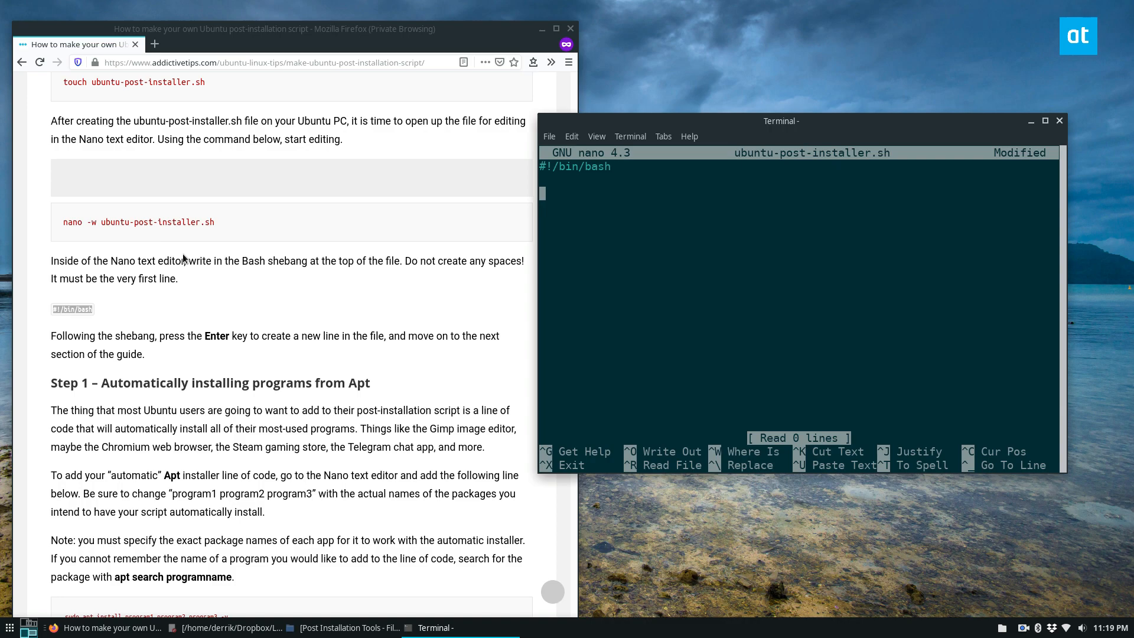
Type 'sudo apt install gimp kdenlive chromium-browser terminator -y' below the shebang in nano
{"action": "scroll", "scroll_direction": "down", "scroll_amount": 3}
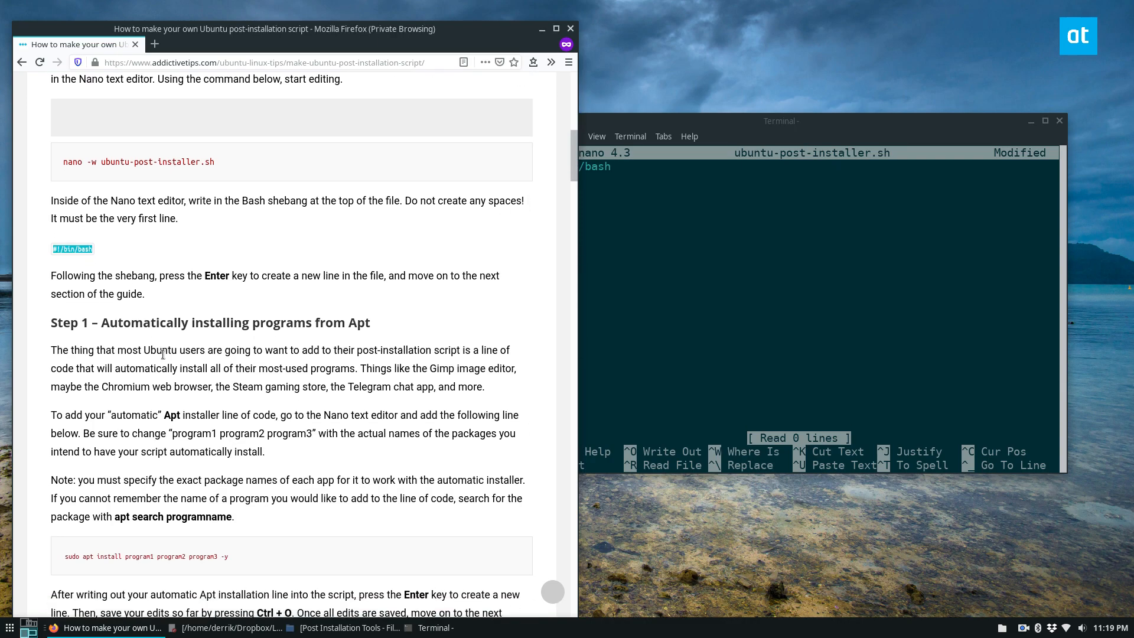
{"action": "scroll", "scroll_direction": "down", "scroll_amount": 3}
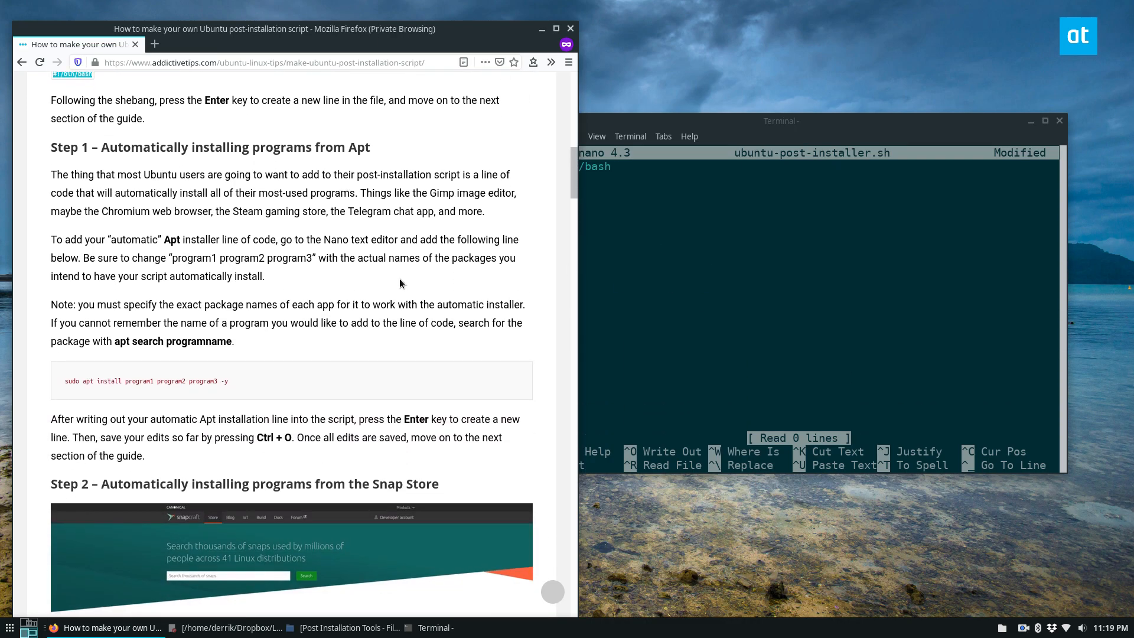
{"action": "left_click", "coordinate": [717, 220]}
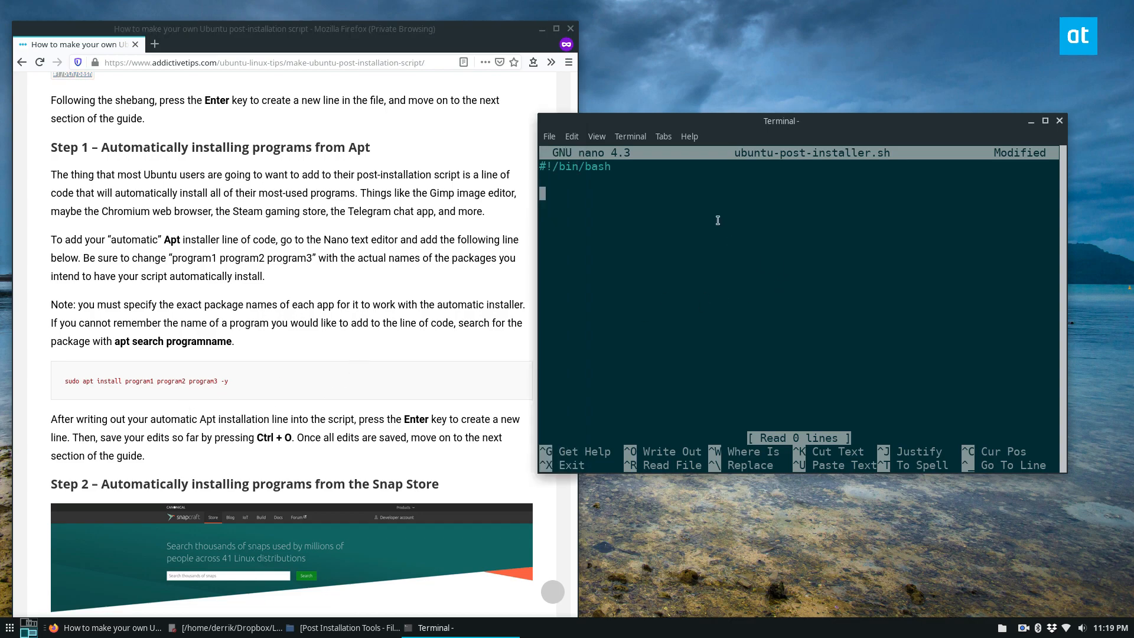
{"action": "type", "text": "sudo apt install gimp kd"}
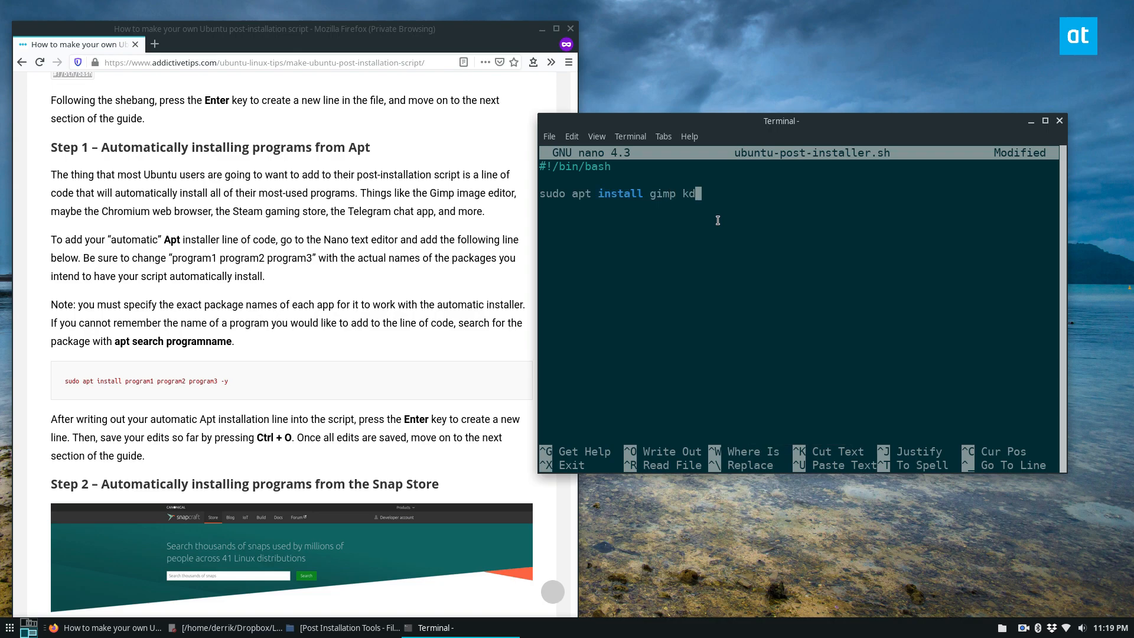
{"action": "type", "text": "enlive"}
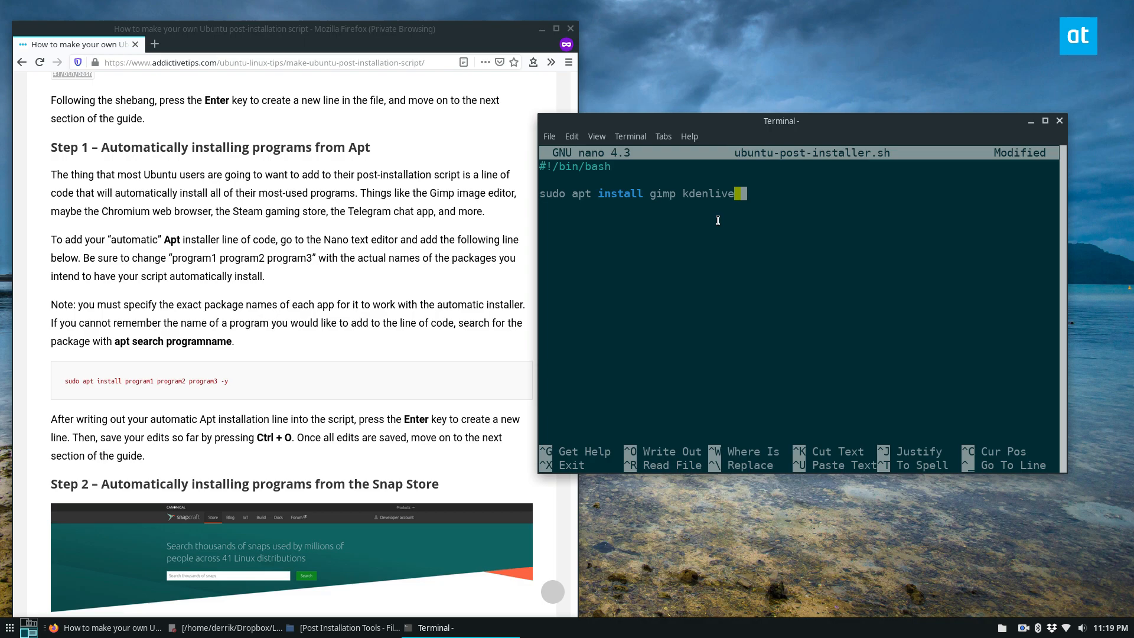
{"action": "type", "text": "chr"}
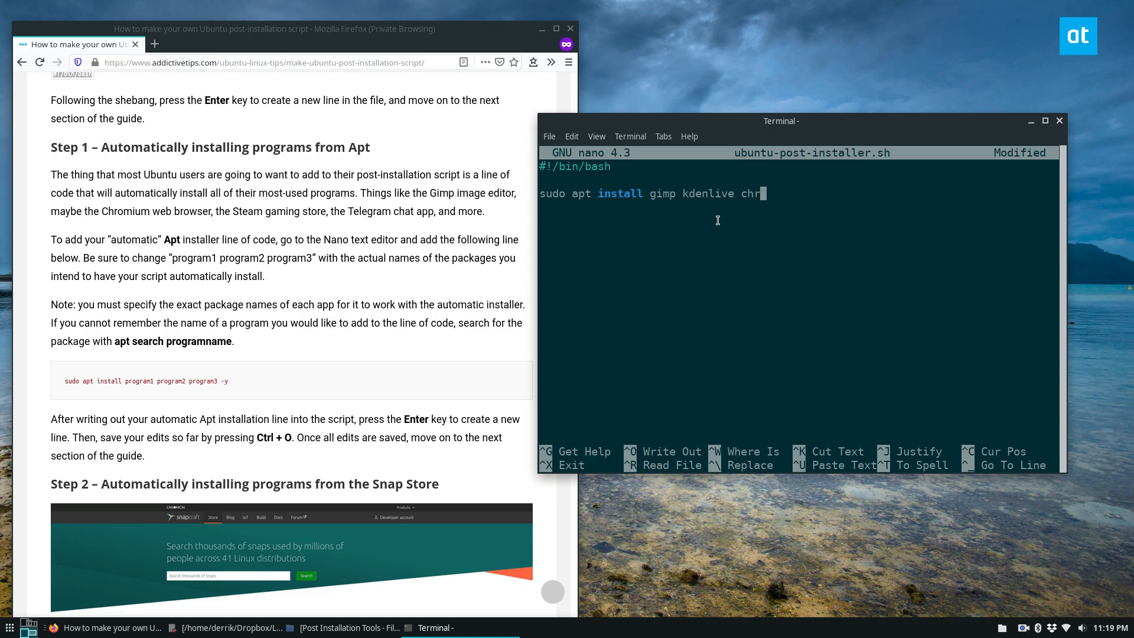
{"action": "type", "text": "omium-"}
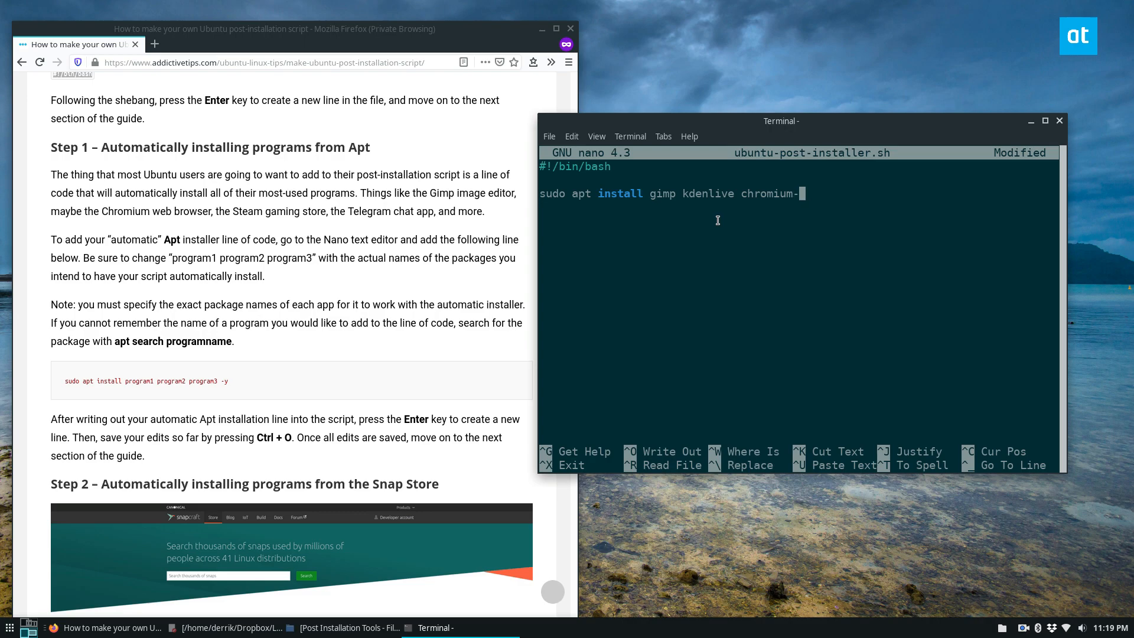
{"action": "type", "text": "b"}
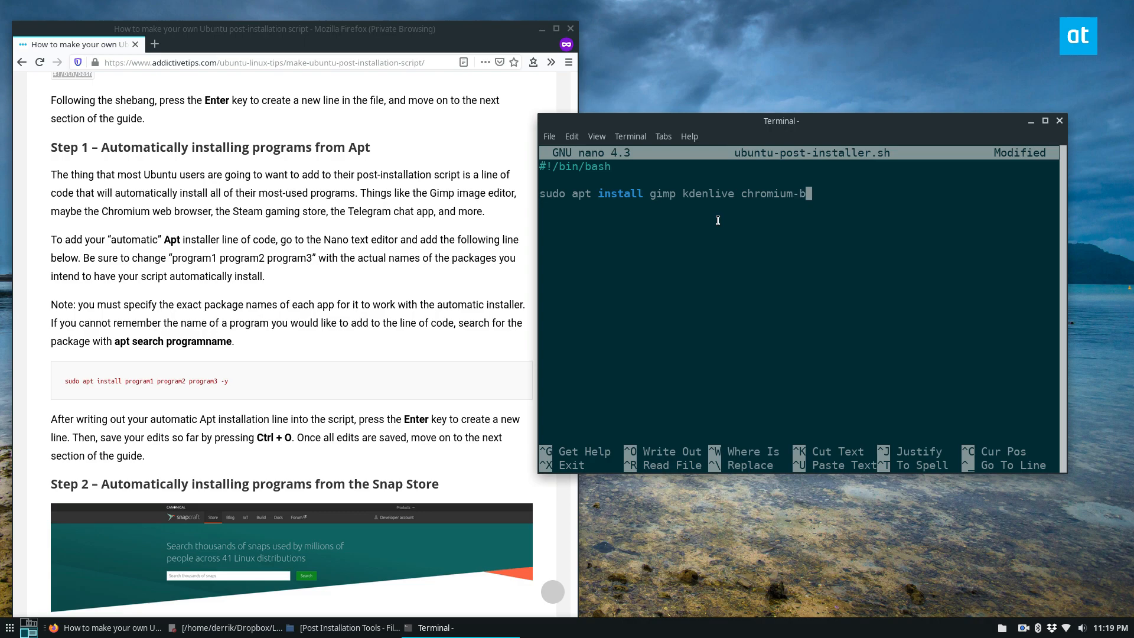
{"action": "type", "text": "rowser"}
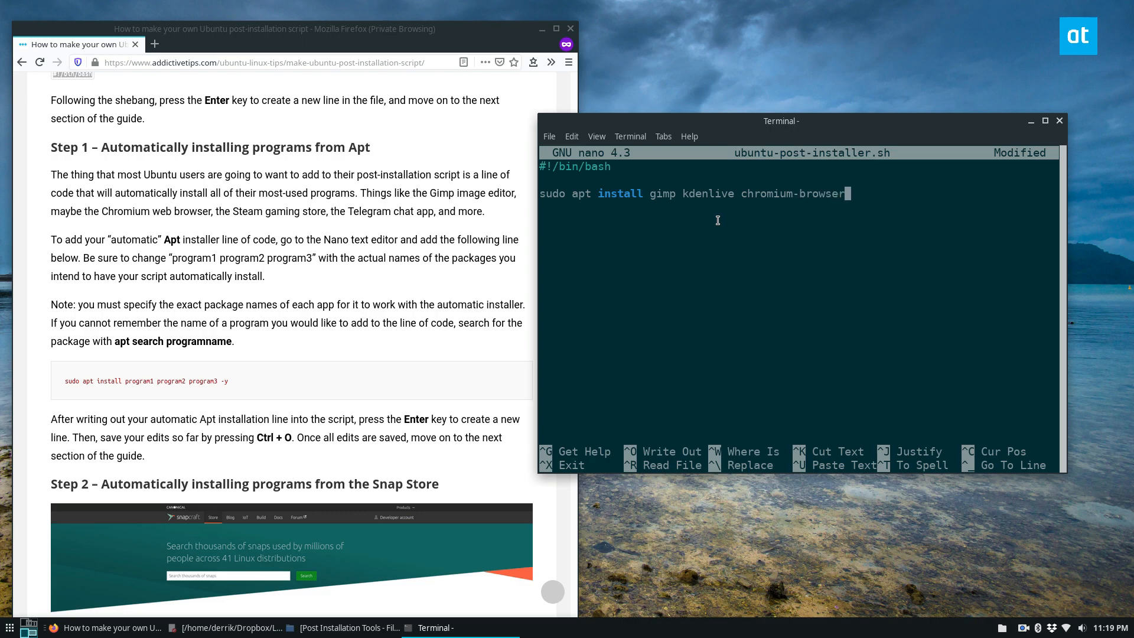
{"action": "type", "text": "te"}
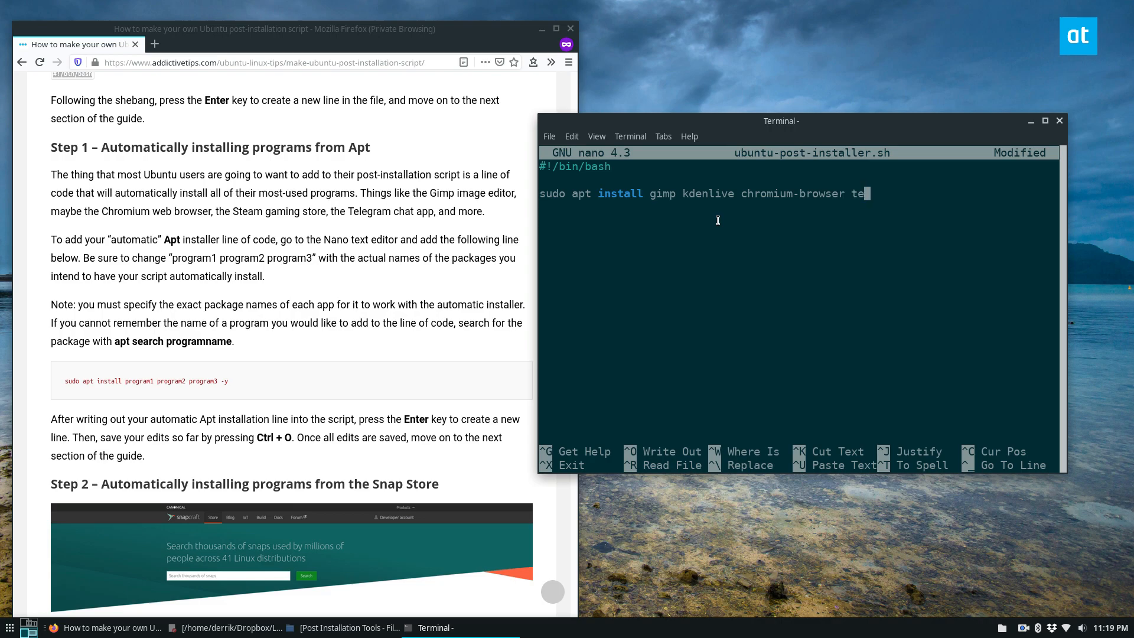
{"action": "type", "text": "rminator"}
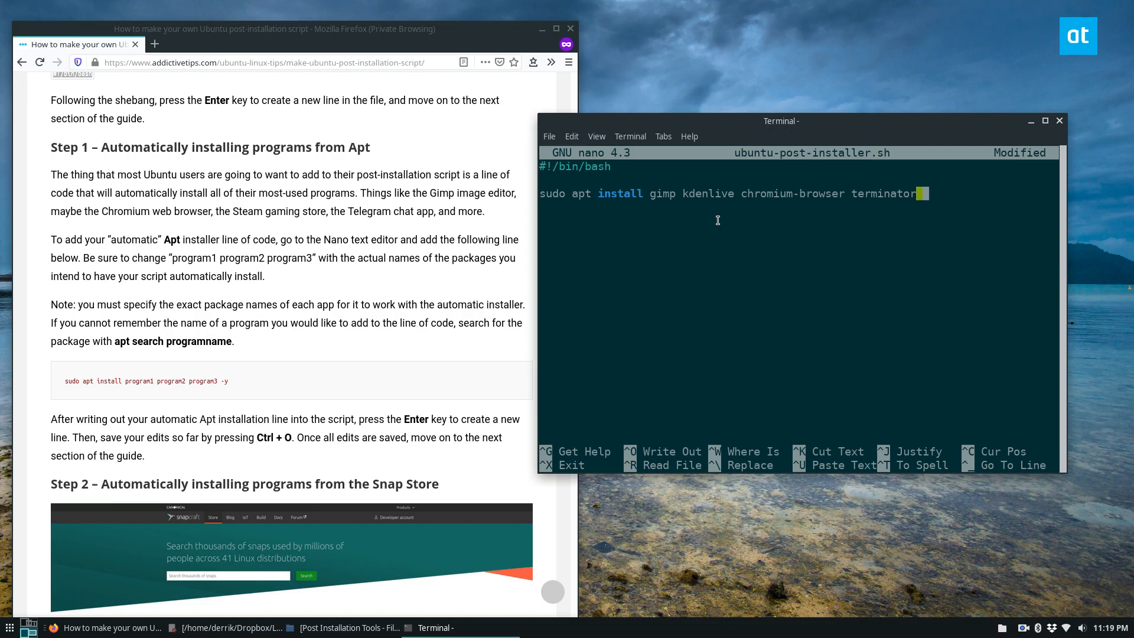
{"action": "type", "text": "-y"}
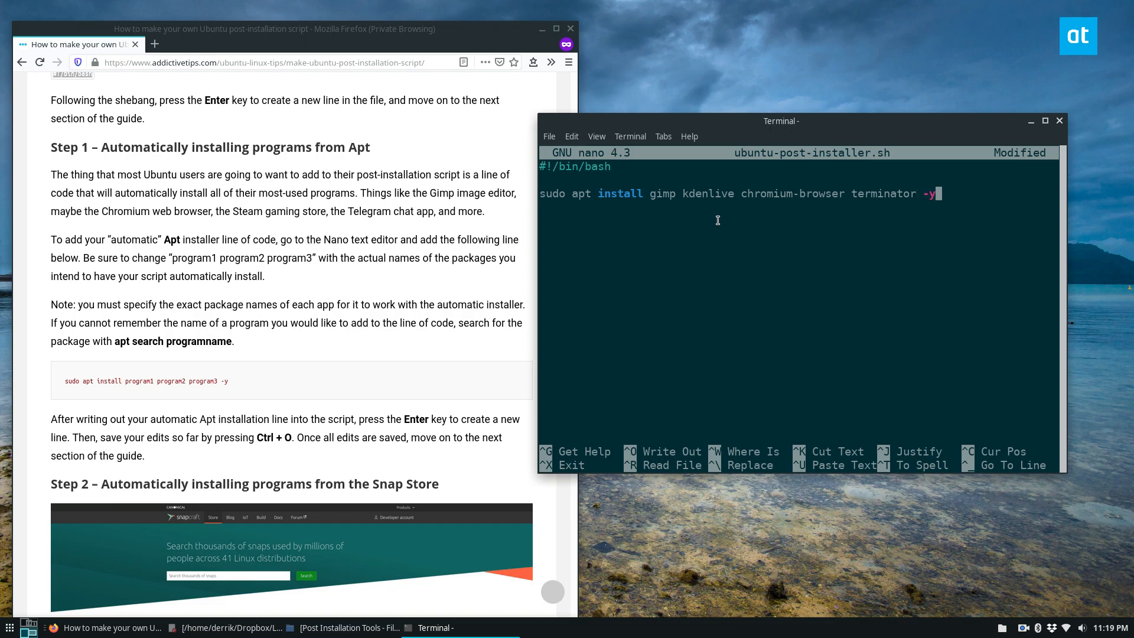
{"action": "mouse_move", "coordinate": [41, 100]}
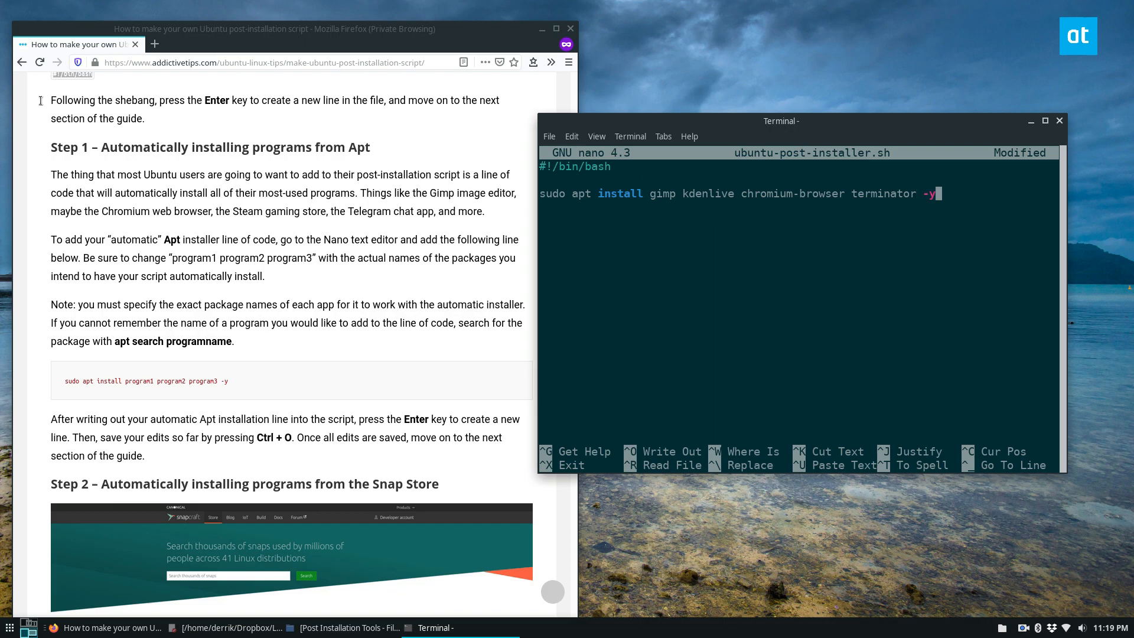
Scroll the article to Step 2 and its sudo snap install example line
{"action": "scroll", "scroll_direction": "down", "scroll_amount": 3}
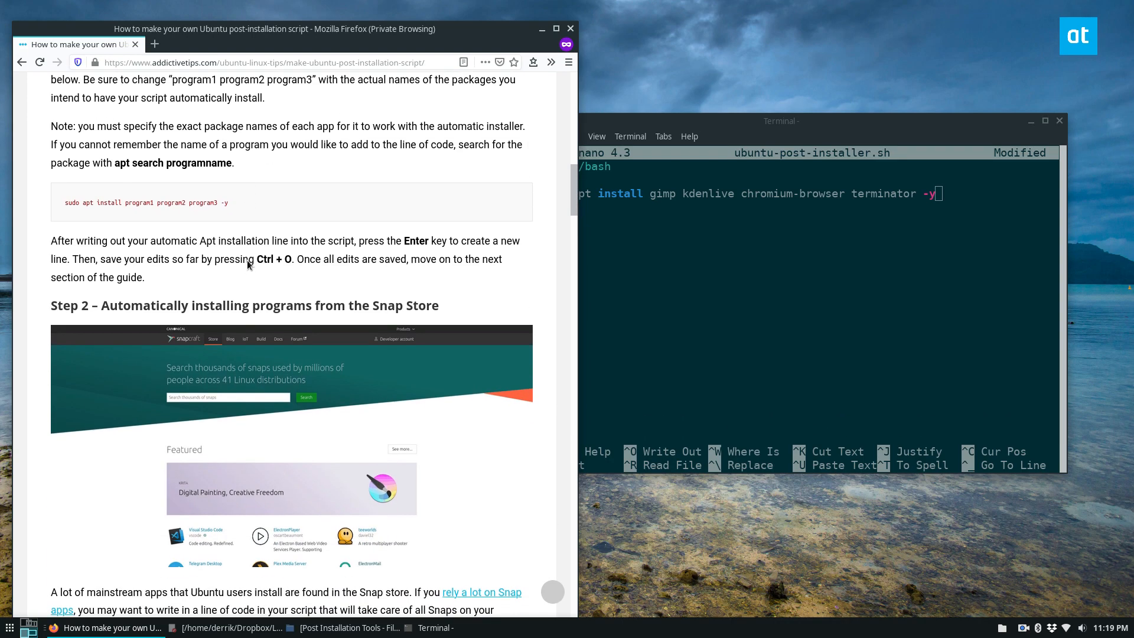
{"action": "scroll", "scroll_direction": "down", "scroll_amount": 3}
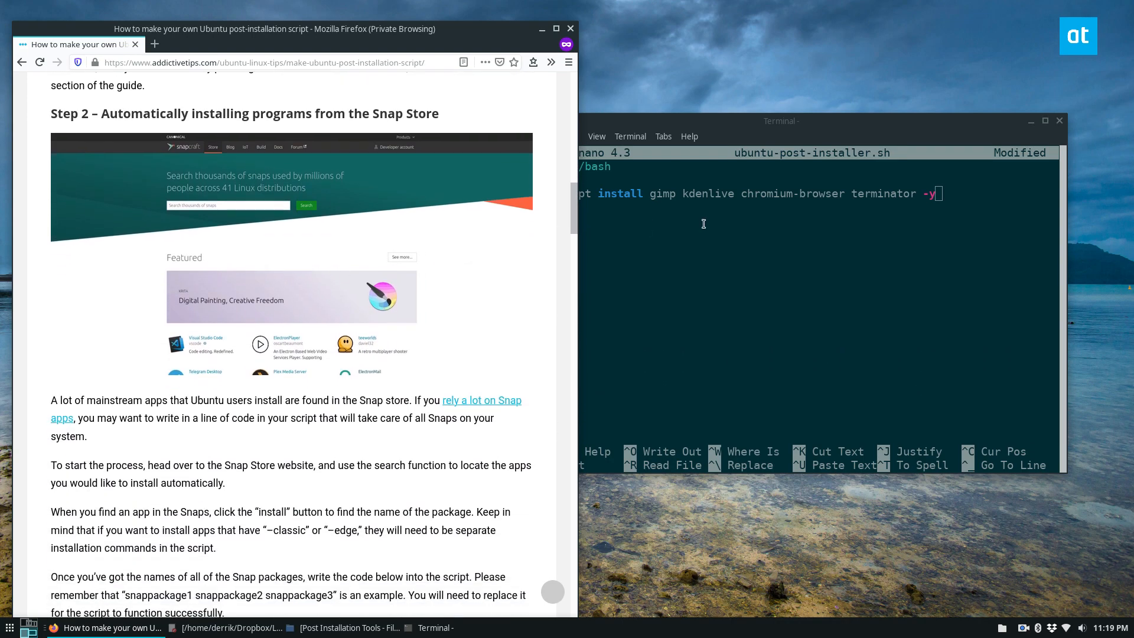
{"action": "scroll", "scroll_direction": "down", "scroll_amount": 3}
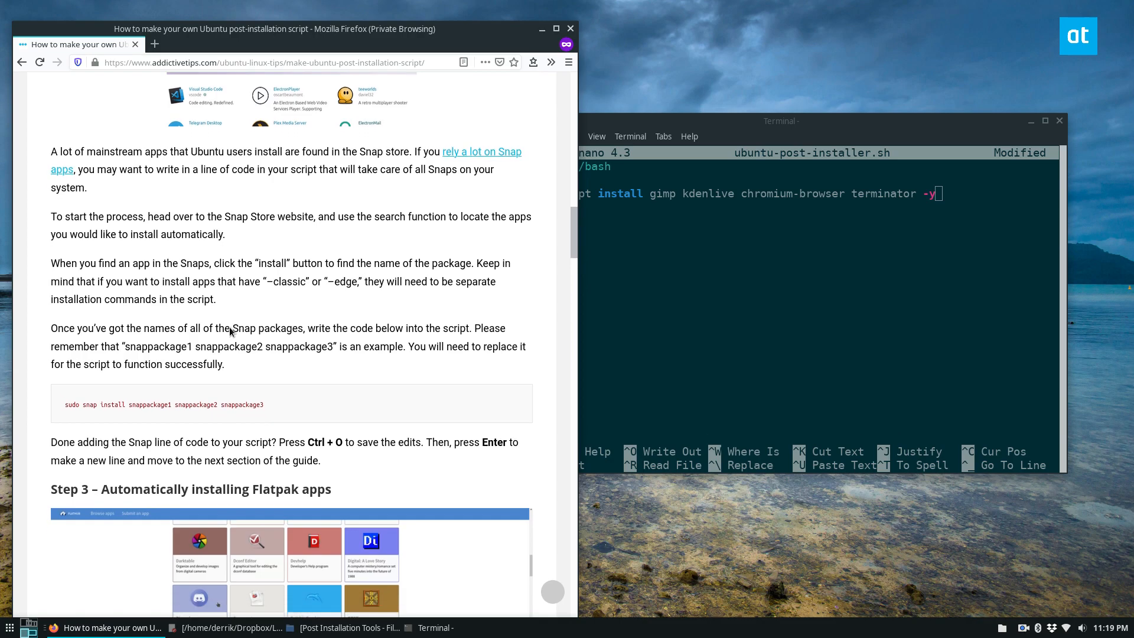
{"action": "scroll", "scroll_direction": "down", "scroll_amount": 3}
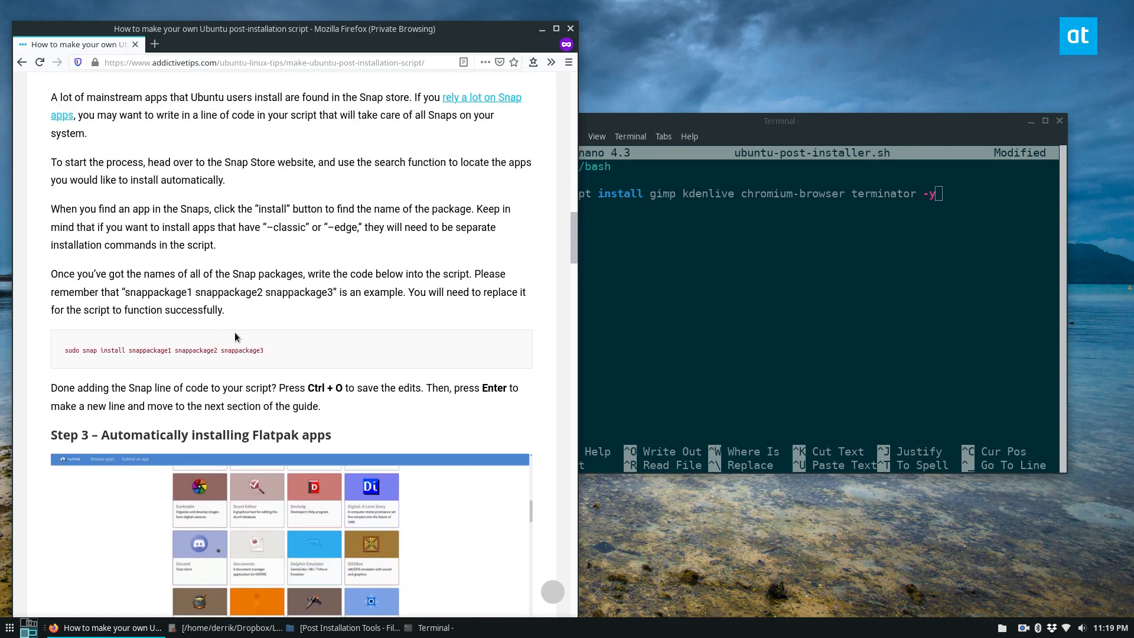
{"action": "mouse_move", "coordinate": [360, 293]}
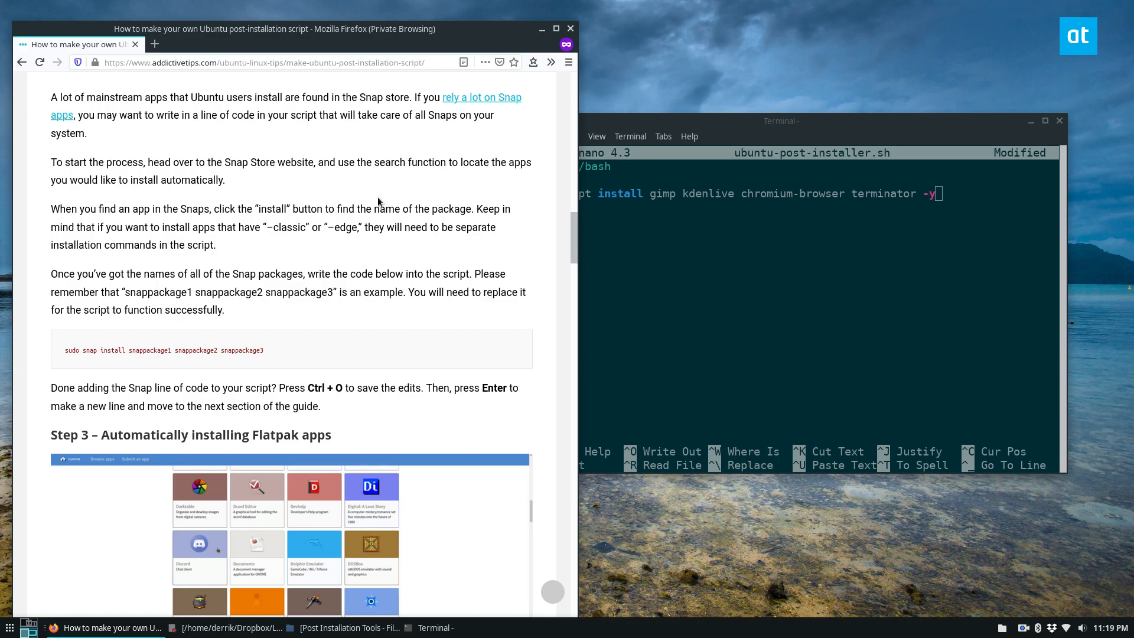
{"action": "double_click", "coordinate": [343, 227]}
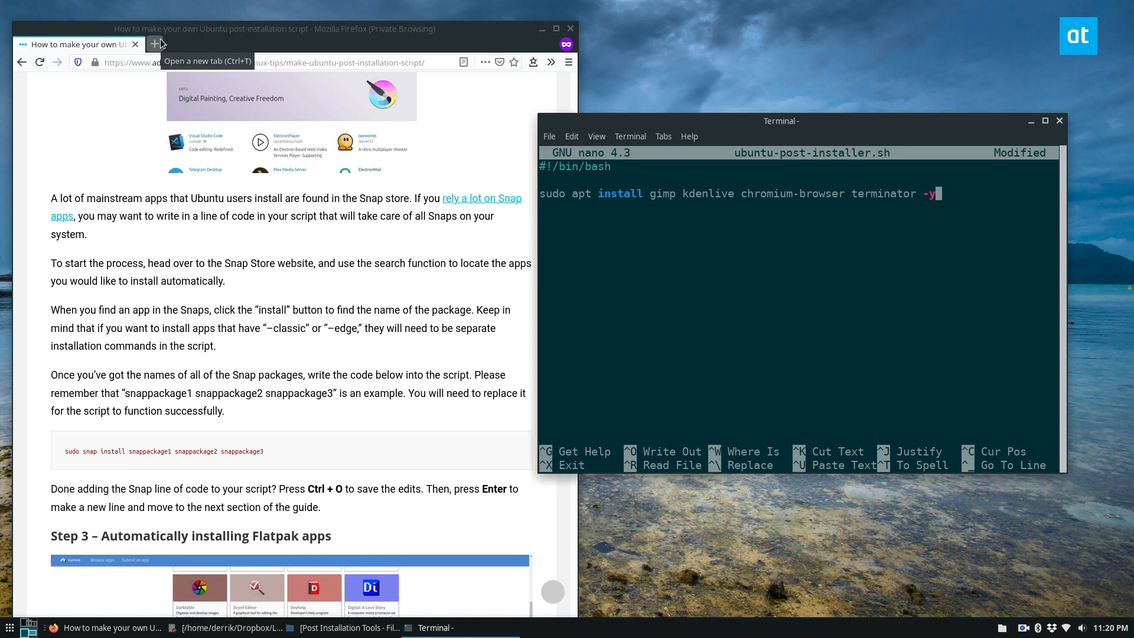
Search the Snapcraft store for skype and show its install command
{"action": "left_click", "coordinate": [154, 45]}
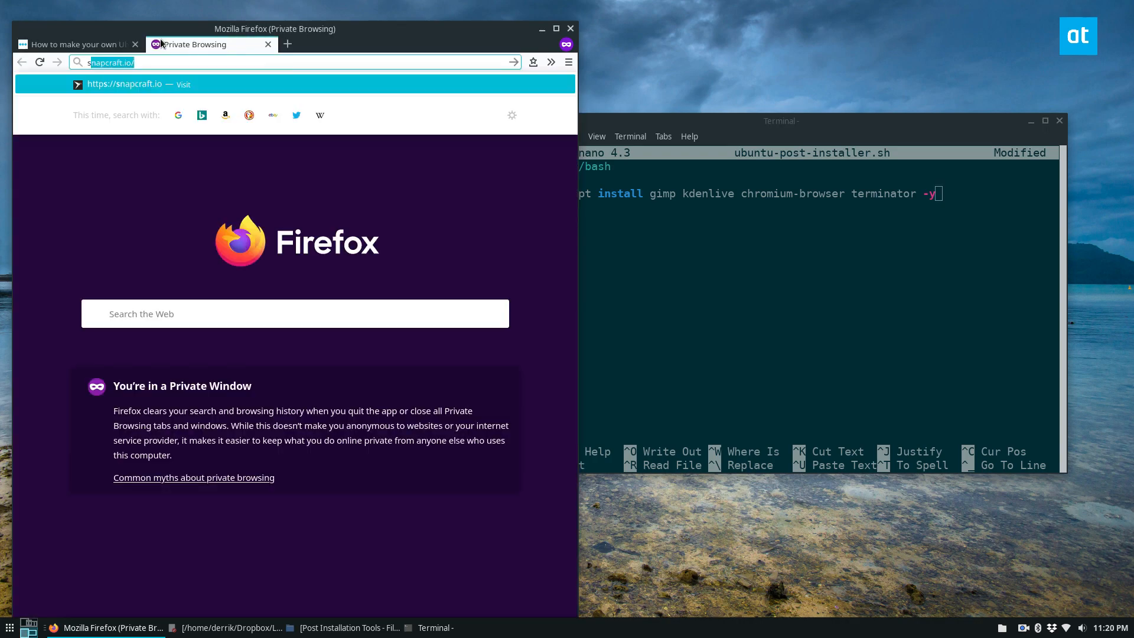
{"action": "key", "text": "Return"}
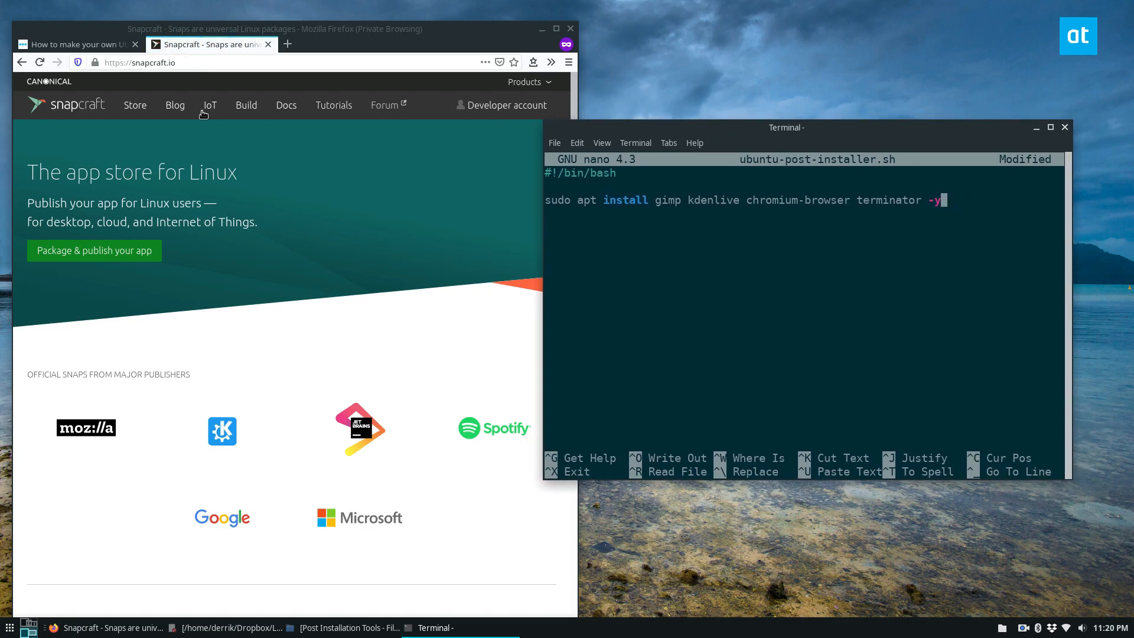
{"action": "left_click", "coordinate": [289, 28]}
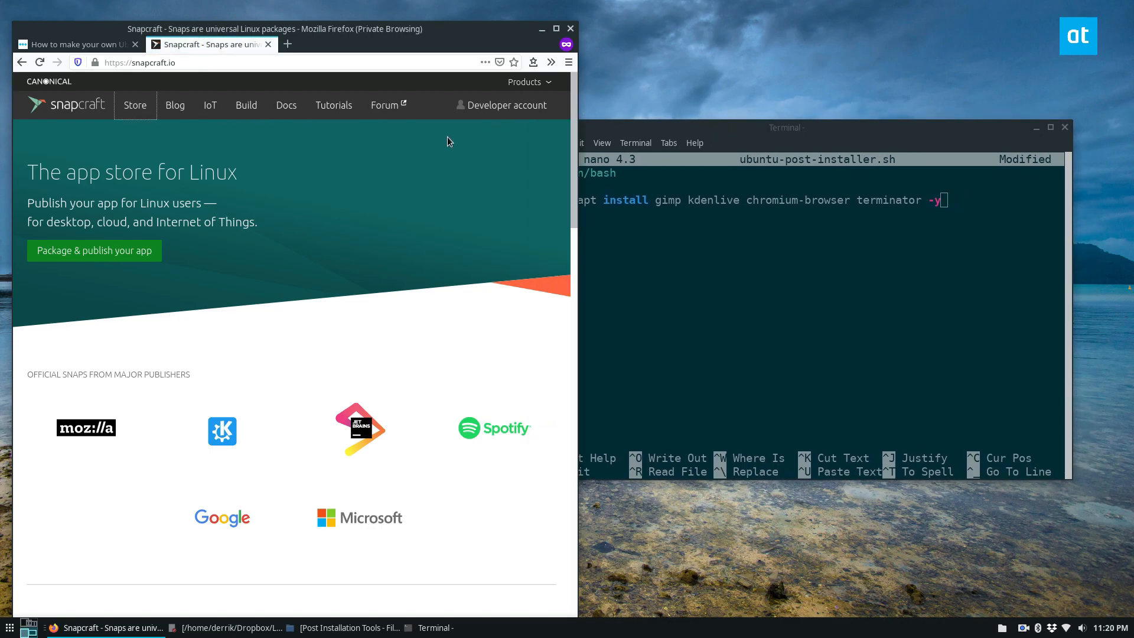
{"action": "left_click", "coordinate": [134, 105]}
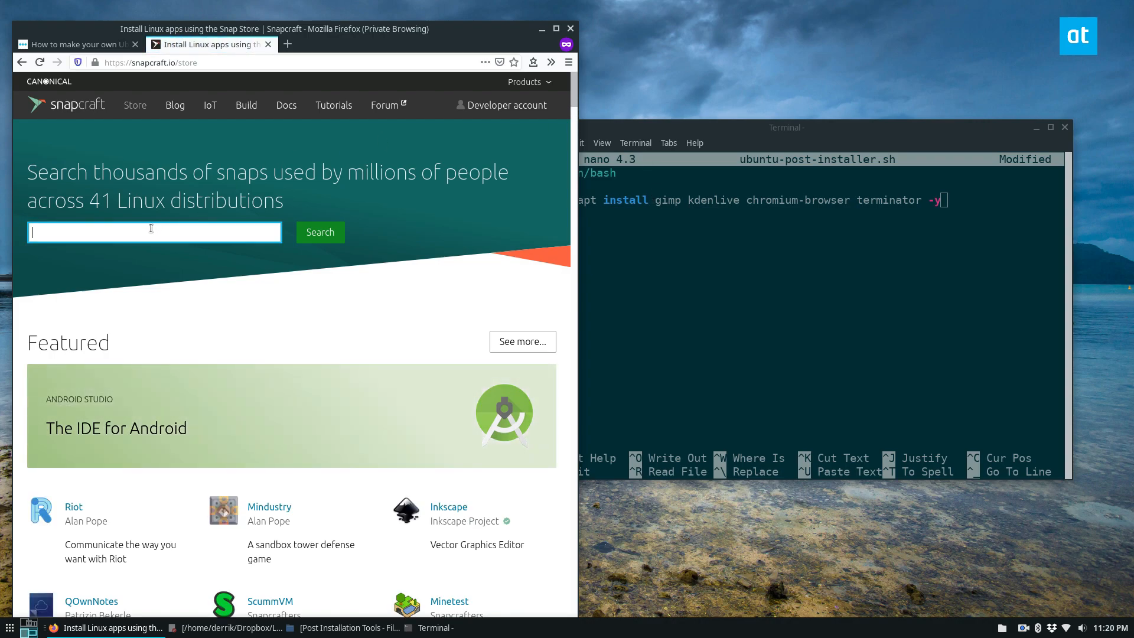
{"action": "type", "text": "skype"}
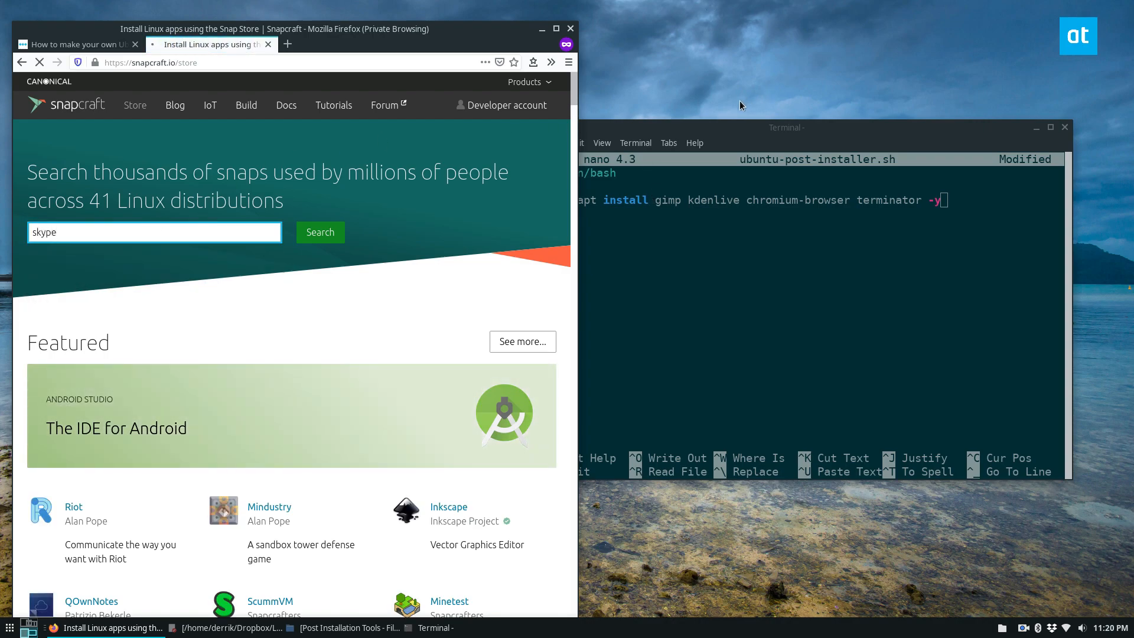
{"action": "left_click", "coordinate": [320, 232]}
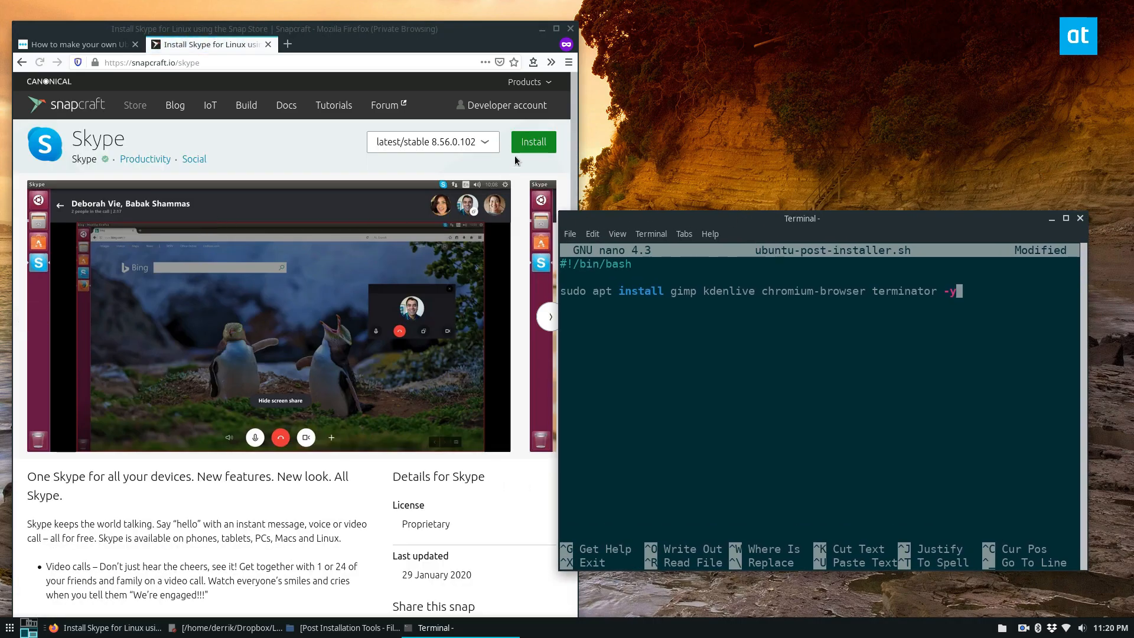
{"action": "left_click", "coordinate": [533, 141]}
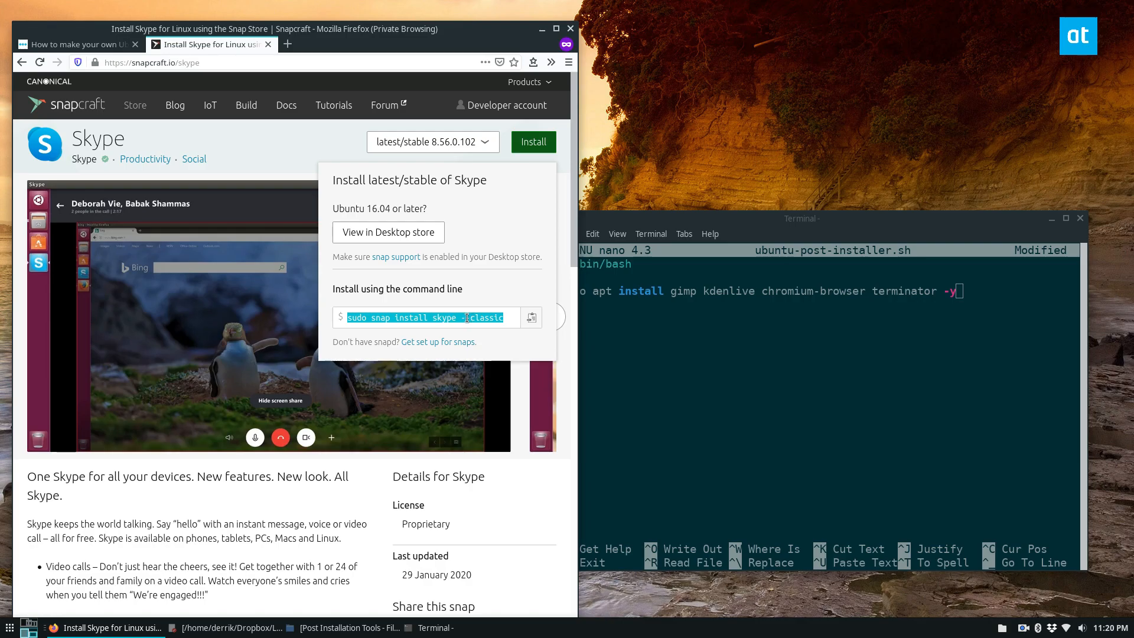
Add 'sudo snap install skype --classic' on a new line in nano
{"action": "left_click", "coordinate": [731, 331]}
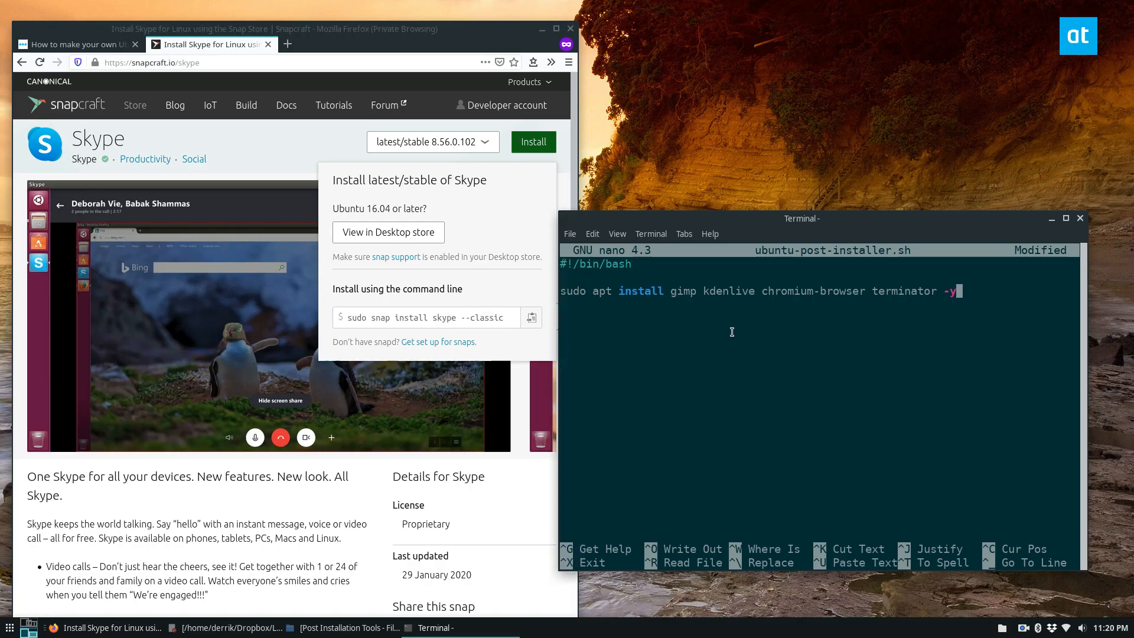
{"action": "key", "text": "Return"}
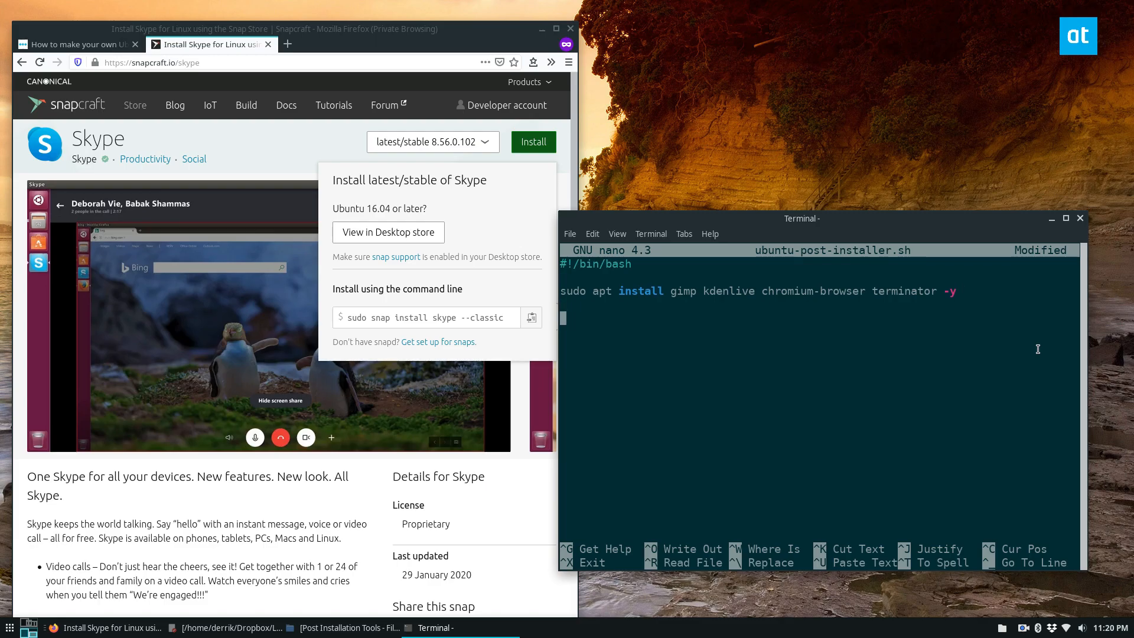
{"action": "type", "text": "sudo snap install skype --classic"}
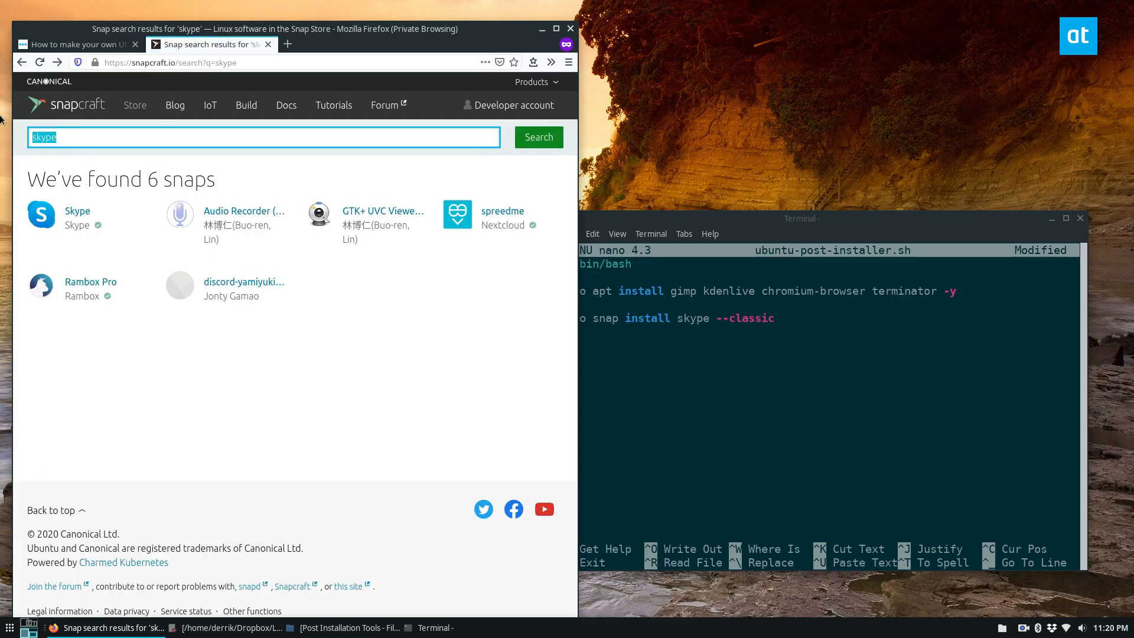
Search Snapcraft for telegram and select the telegram-desktop install command
{"action": "type", "text": "telegram"}
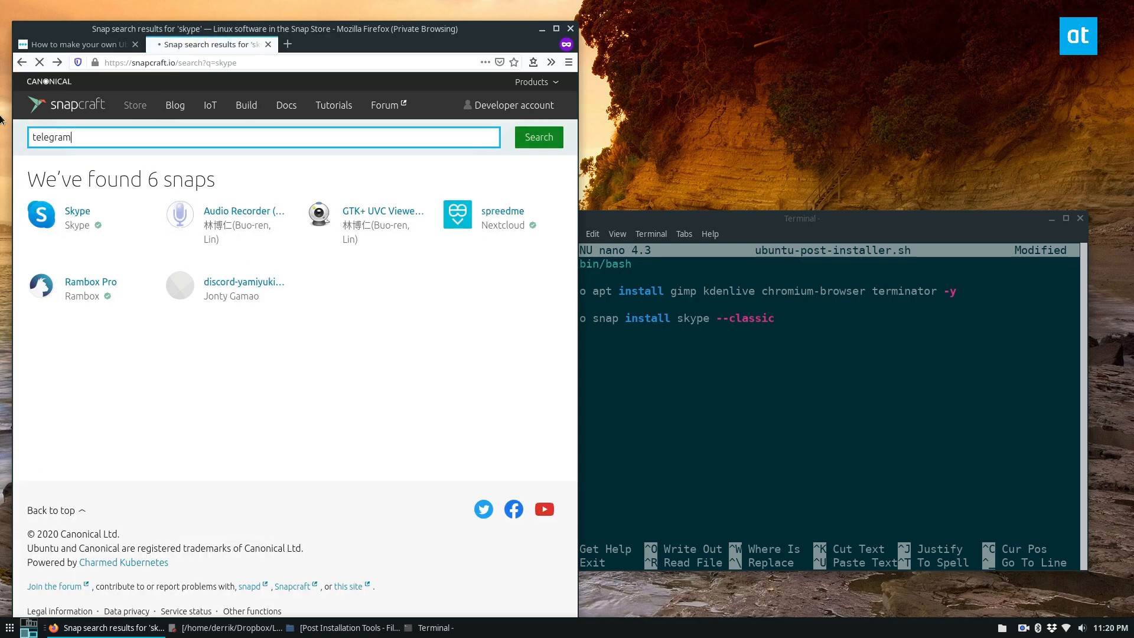
{"action": "left_click", "coordinate": [538, 137]}
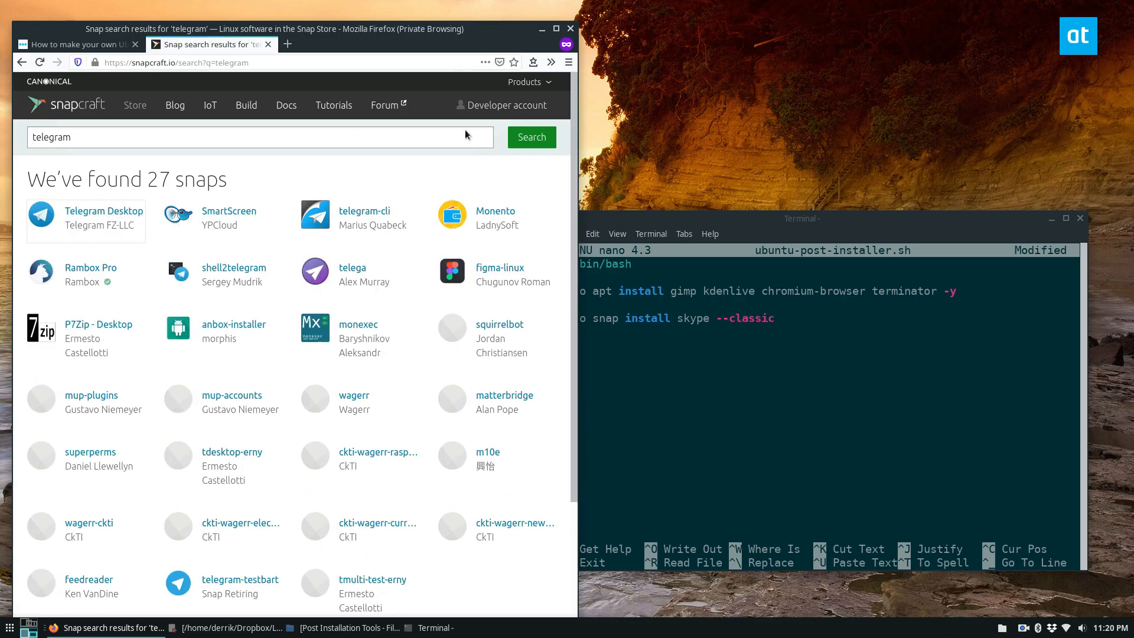
{"action": "left_click", "coordinate": [104, 211]}
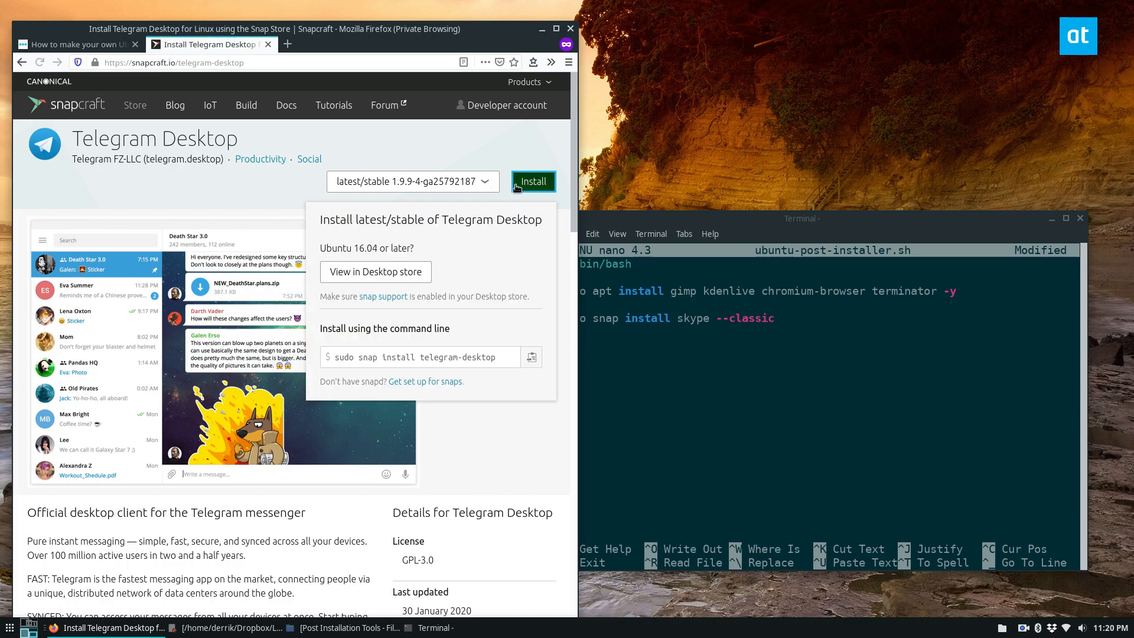
{"action": "triple_click", "coordinate": [416, 356]}
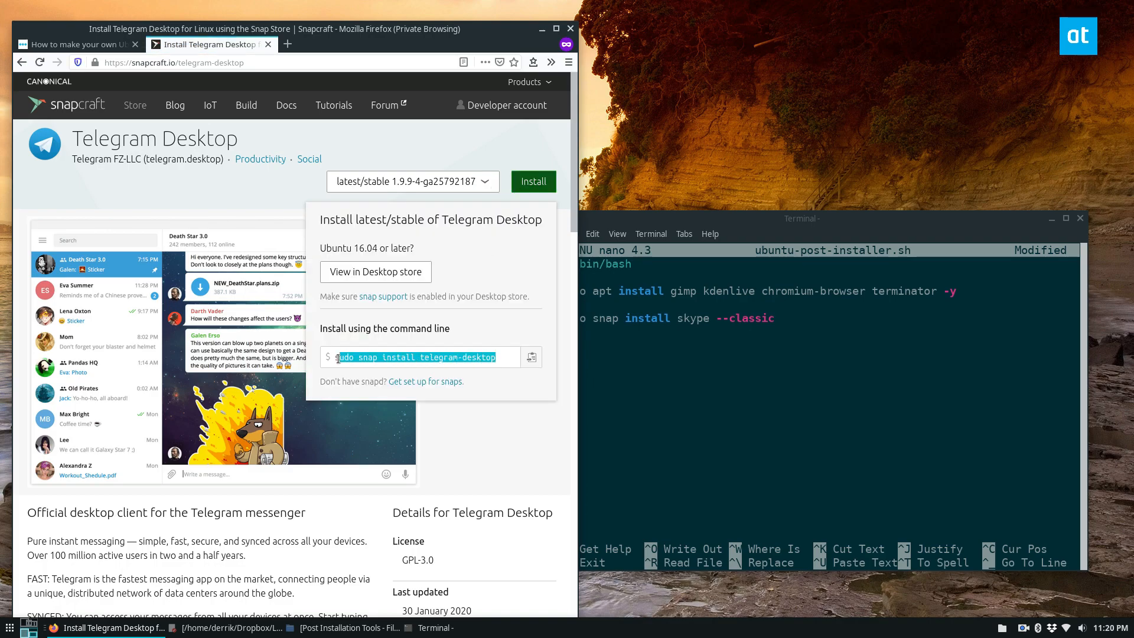
{"action": "triple_click", "coordinate": [416, 356]}
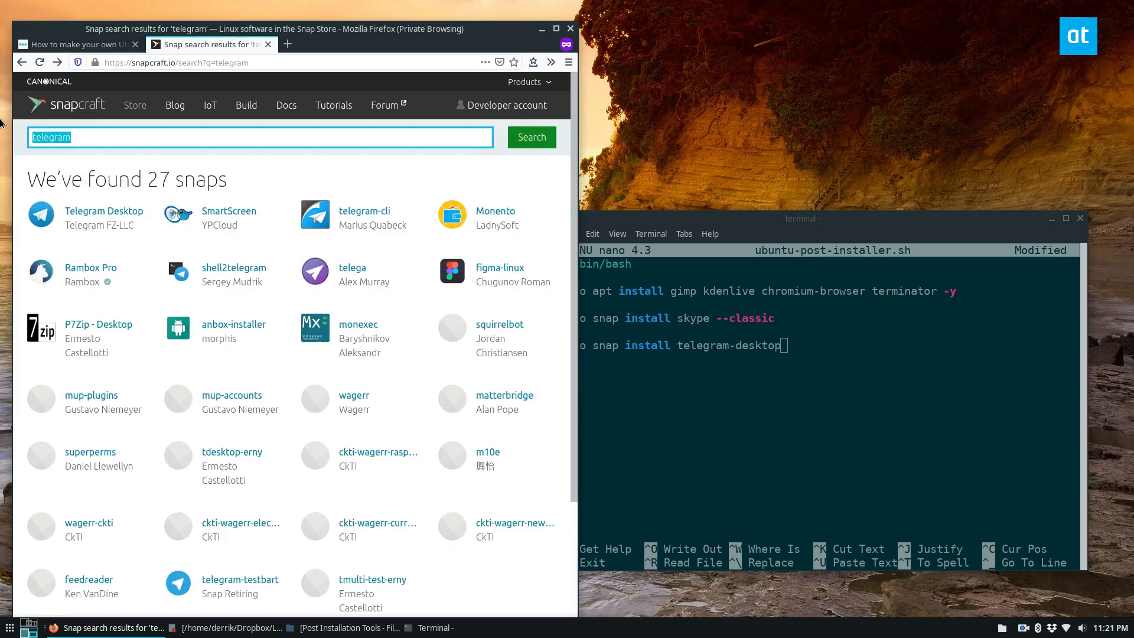
Look up Discord on Snapcraft and finish the 'sudo snap install telegram-desktop discord' line
{"action": "type", "text": "discord"}
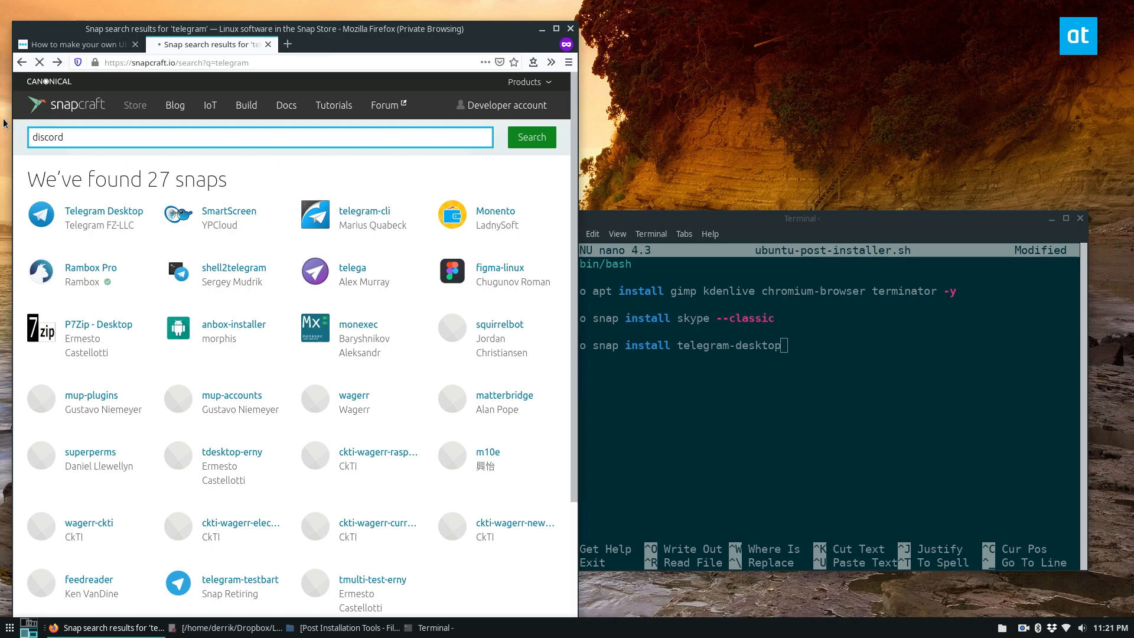
{"action": "left_click", "coordinate": [531, 136]}
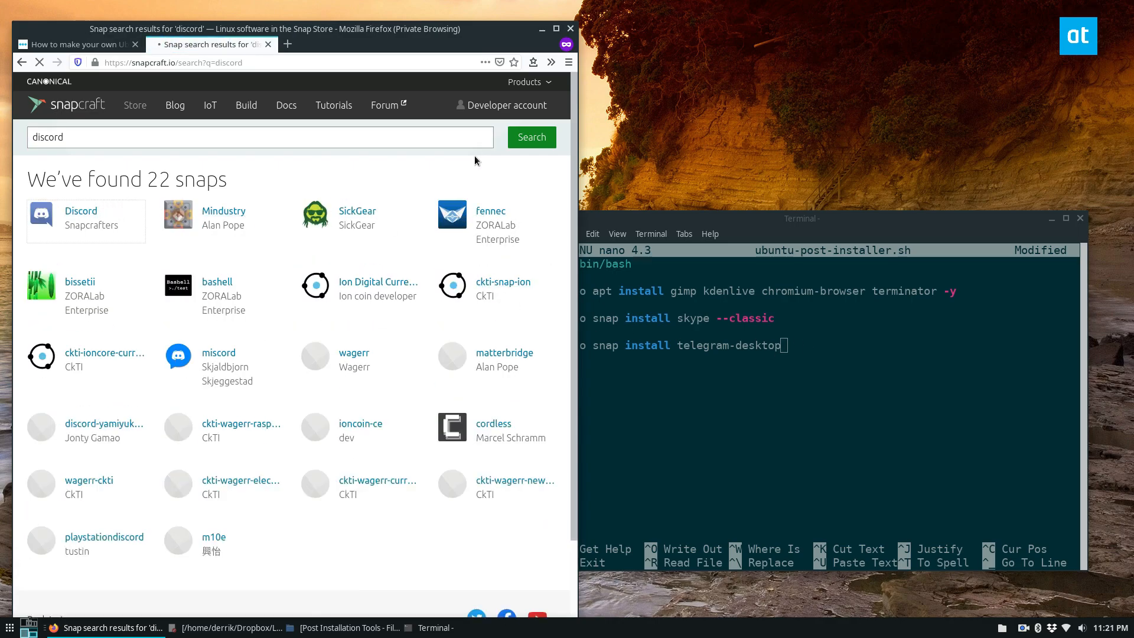
{"action": "left_click", "coordinate": [79, 215]}
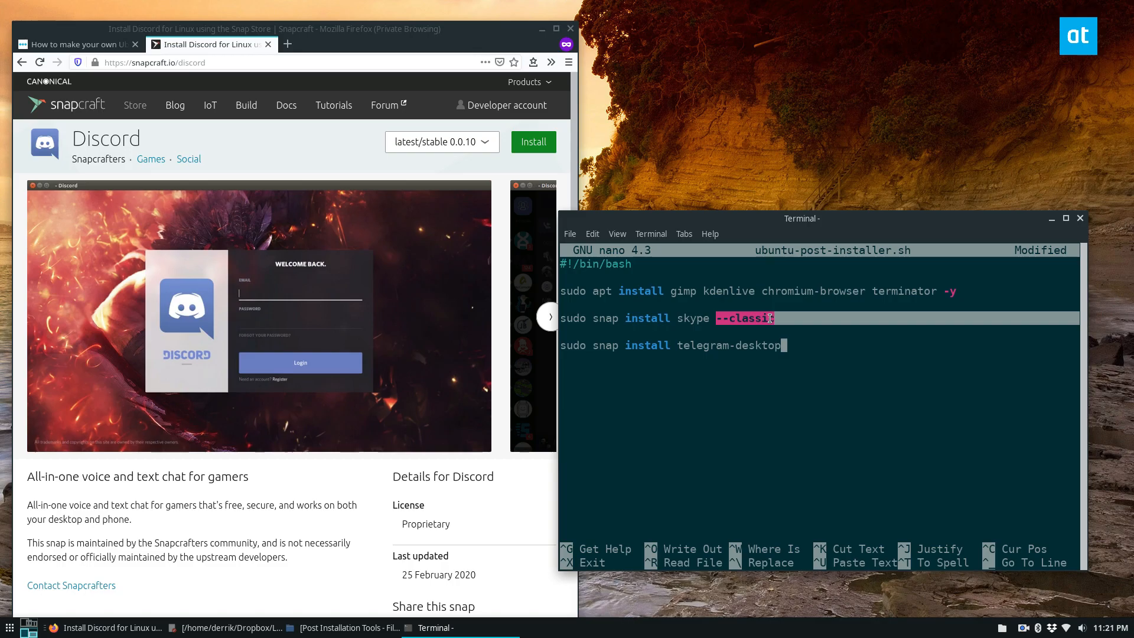
{"action": "mouse_move", "coordinate": [677, 323]}
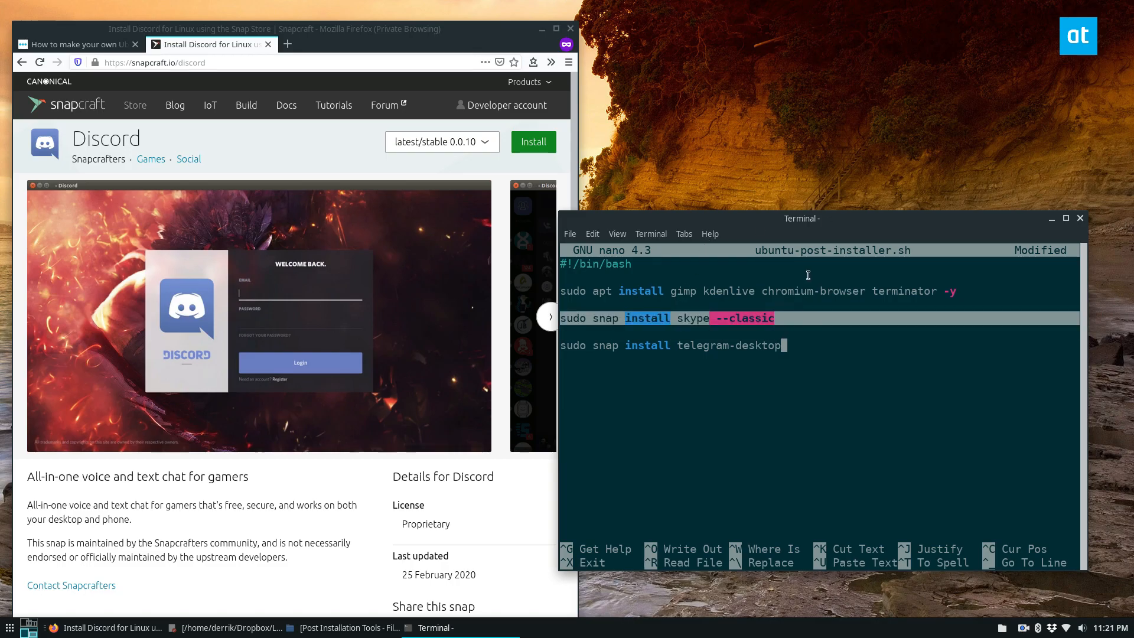
{"action": "mouse_move", "coordinate": [783, 350]}
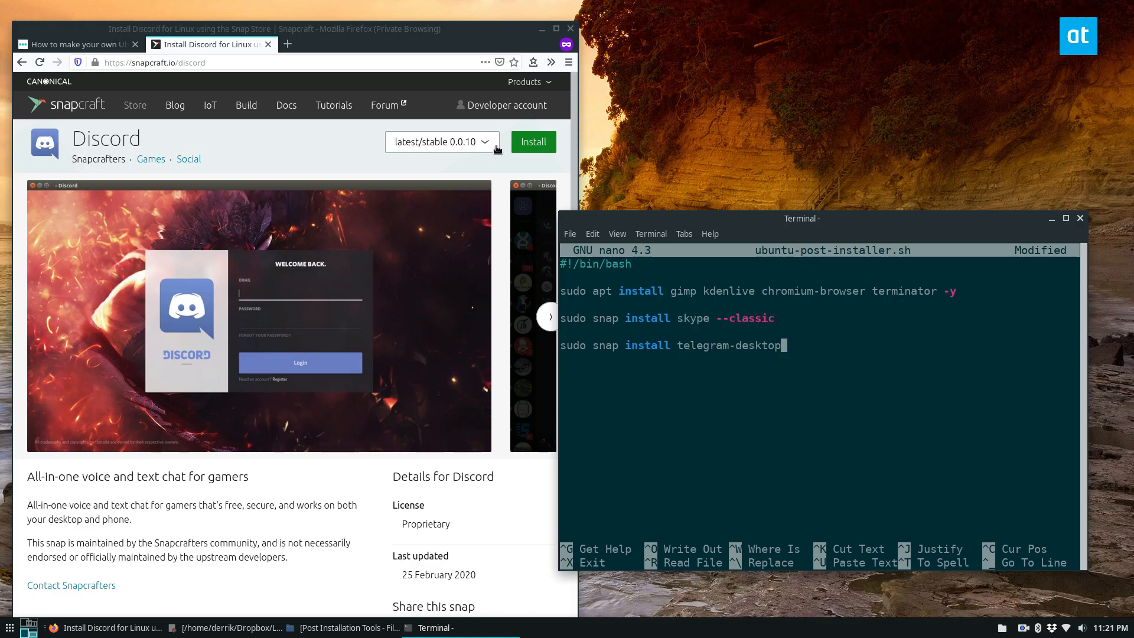
{"action": "left_click", "coordinate": [532, 142]}
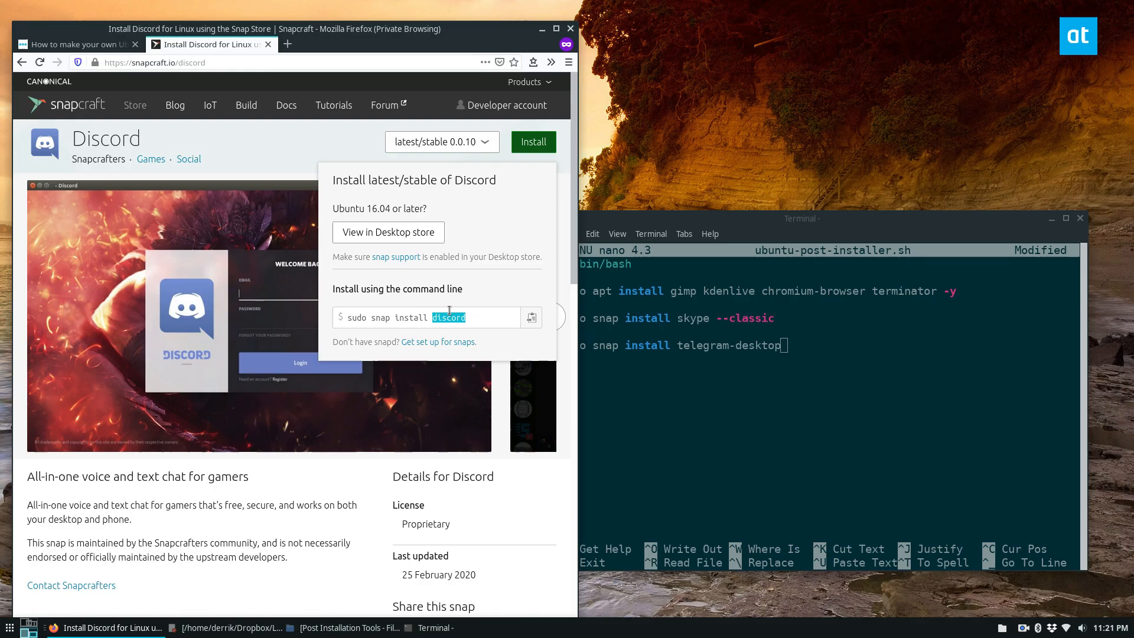
{"action": "type", "text": "discord"}
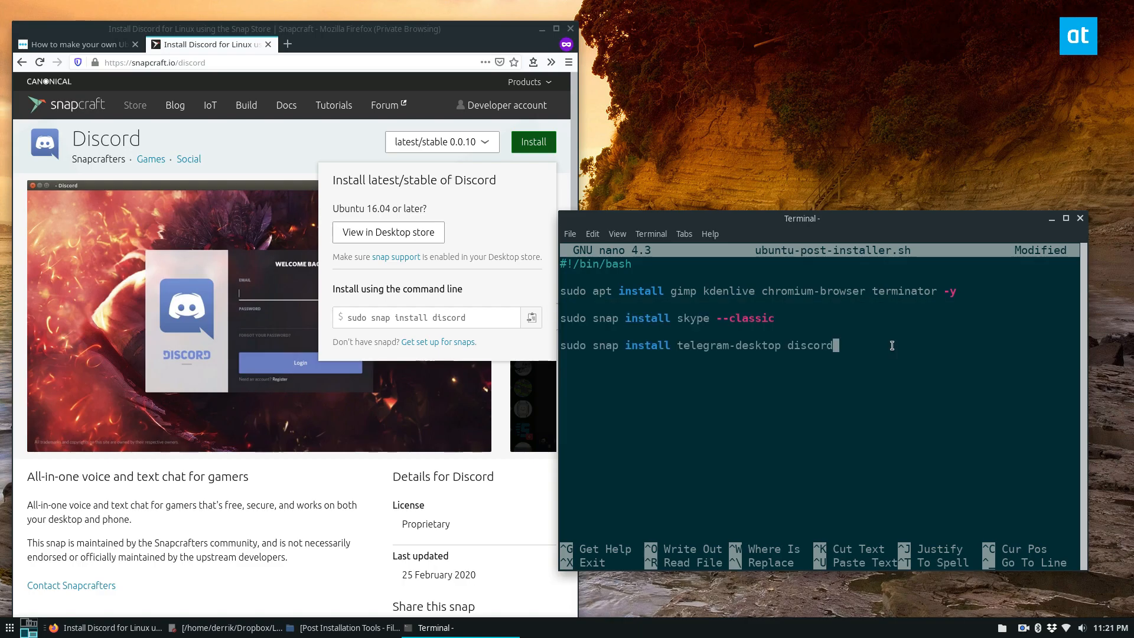
{"action": "key", "text": "Return"}
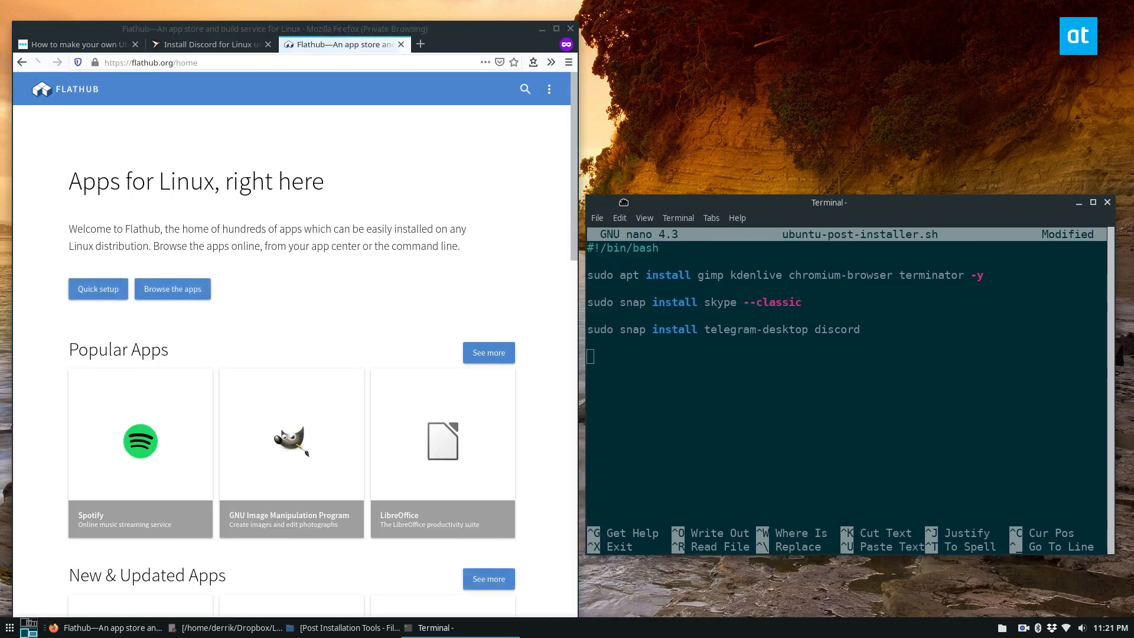
Type 'sudo flatpak install flathub com.spotify.Client com.slack.Slack', checking both Flathub app pages
{"action": "left_click", "coordinate": [139, 440]}
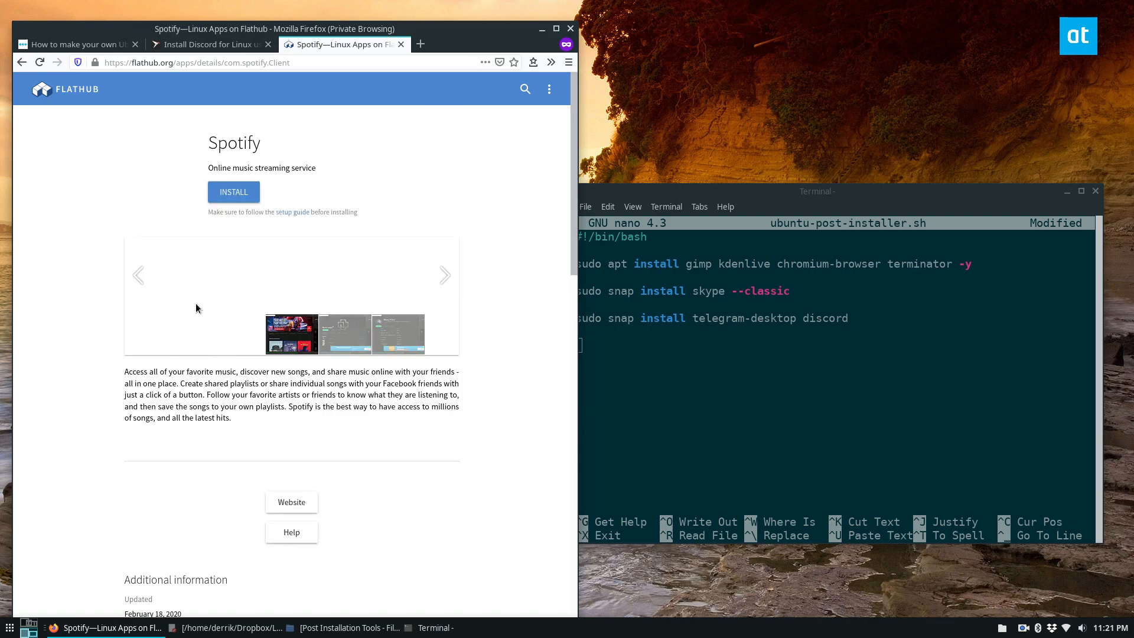
{"action": "scroll", "scroll_direction": "down", "scroll_amount": 3}
{"action": "type", "text": "sudo"}
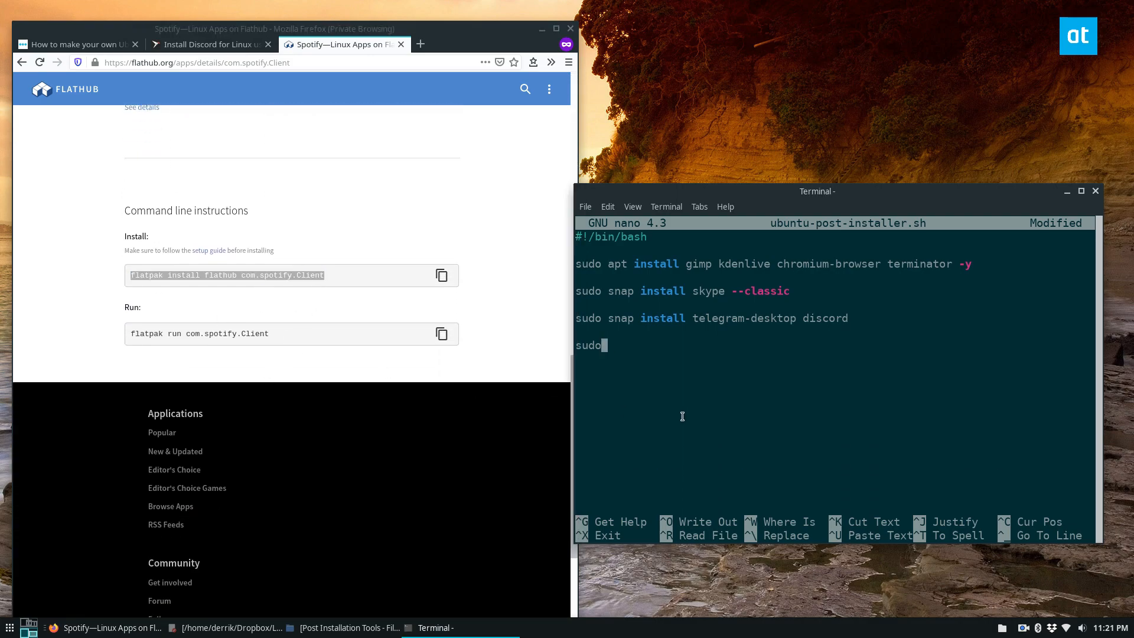
{"action": "type", "text": "flatpak install flathub com.spotify.Client"}
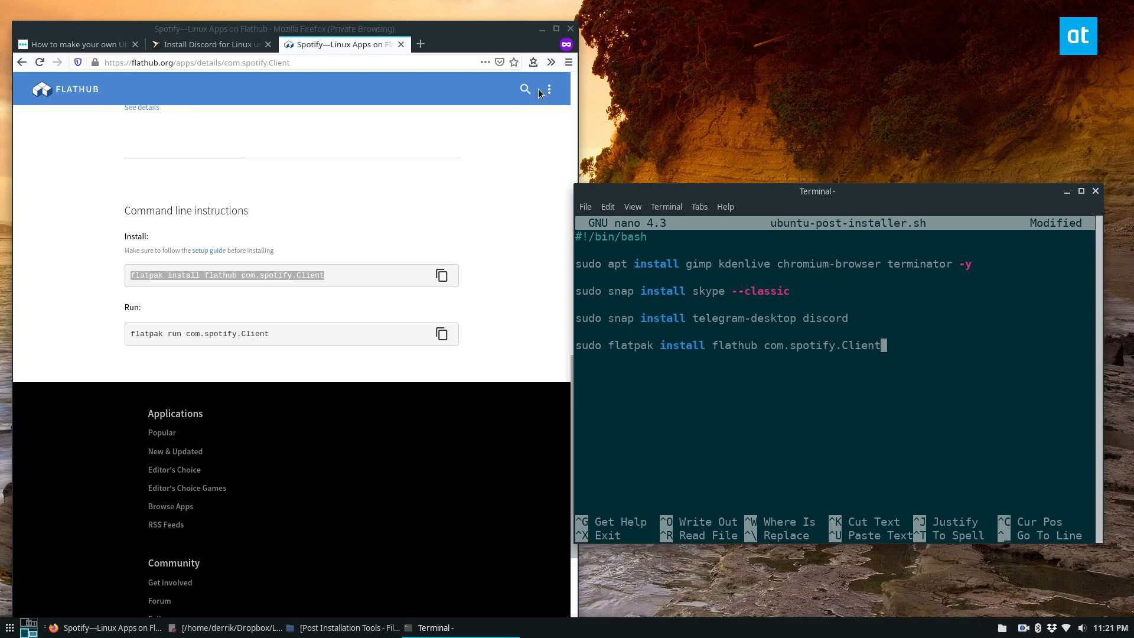
{"action": "left_click", "coordinate": [41, 89]}
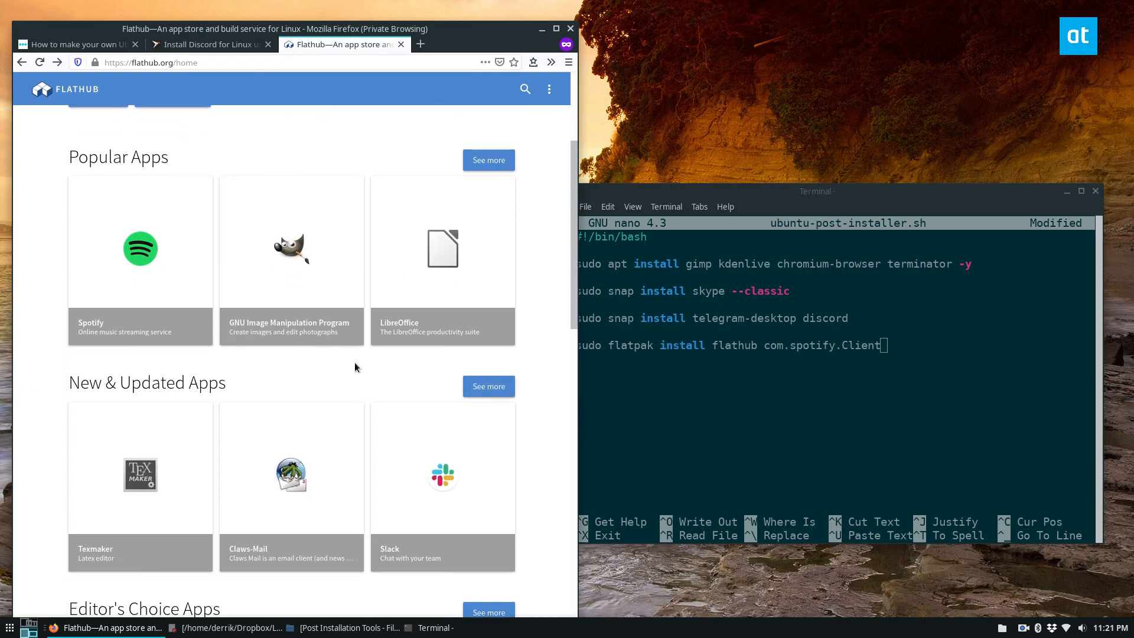
{"action": "left_click", "coordinate": [442, 468]}
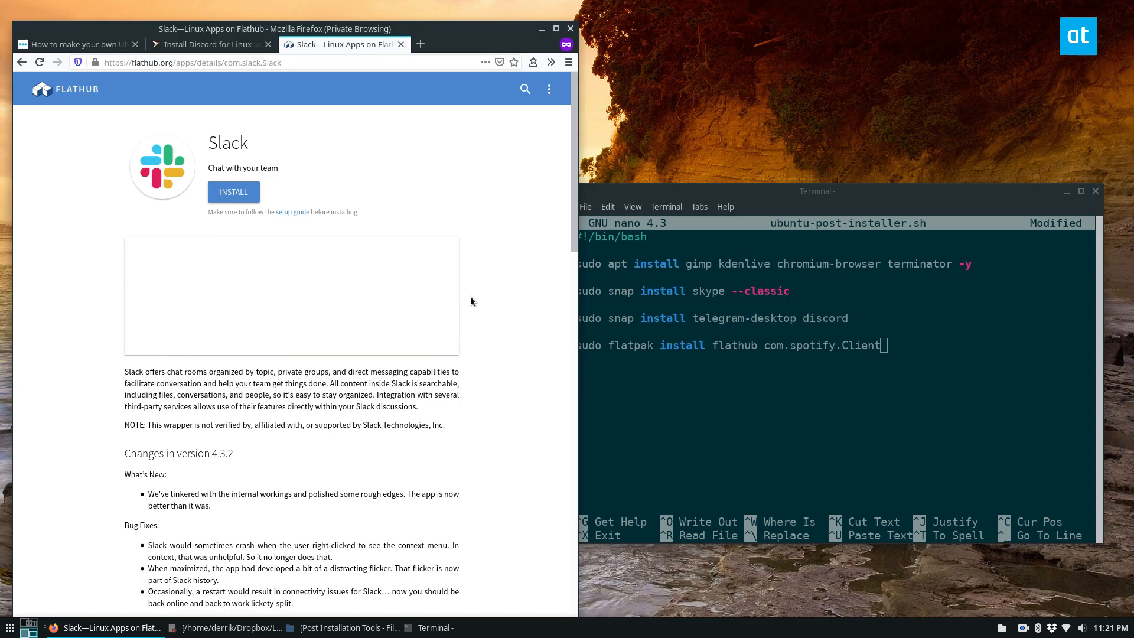
{"action": "scroll", "scroll_direction": "down", "scroll_amount": 3}
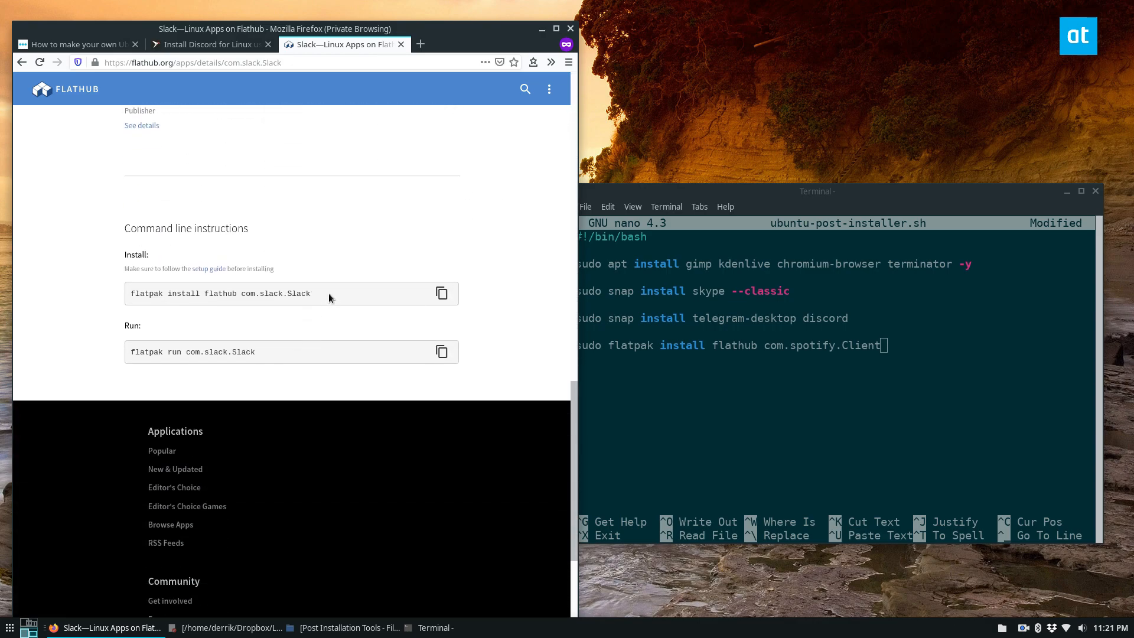
{"action": "double_click", "coordinate": [275, 293]}
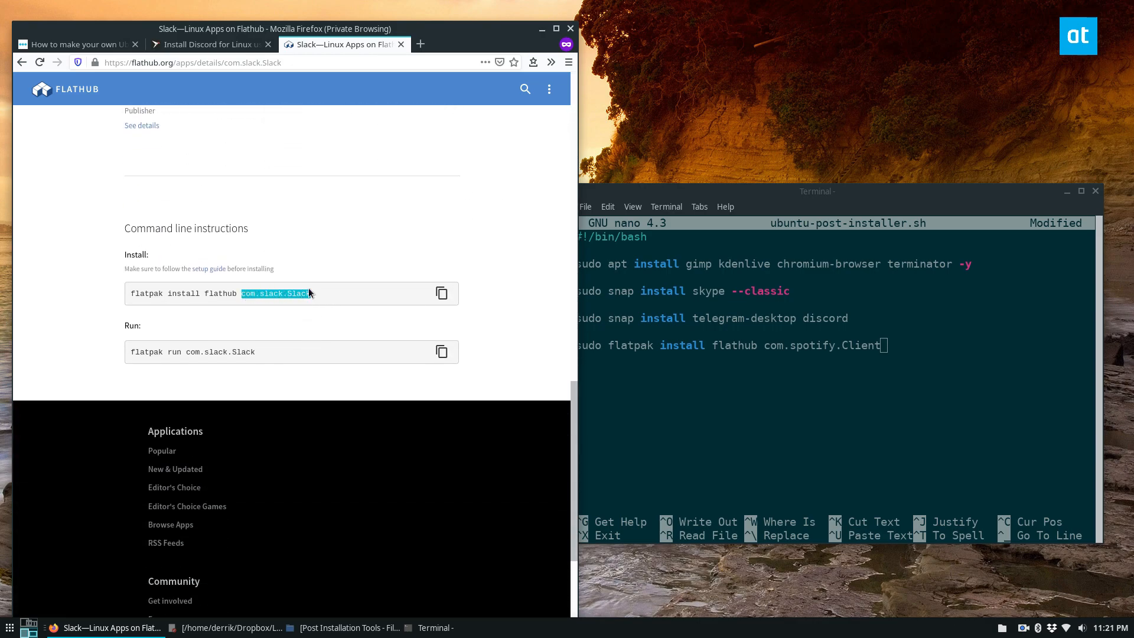
{"action": "left_click", "coordinate": [926, 355]}
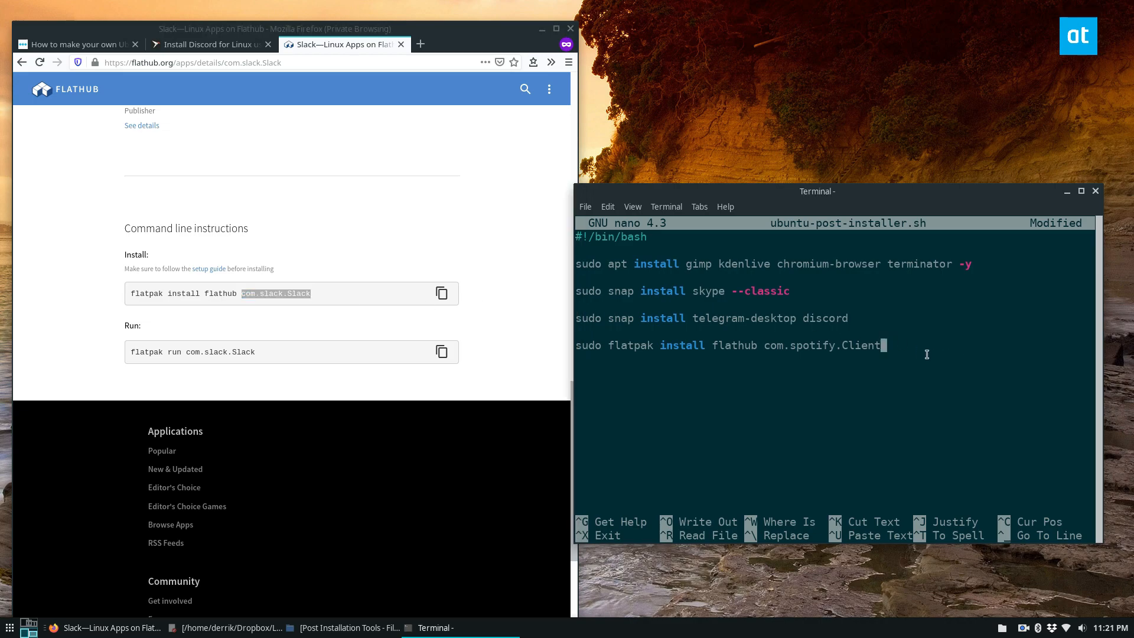
{"action": "type", "text": "com.slack.Slack"}
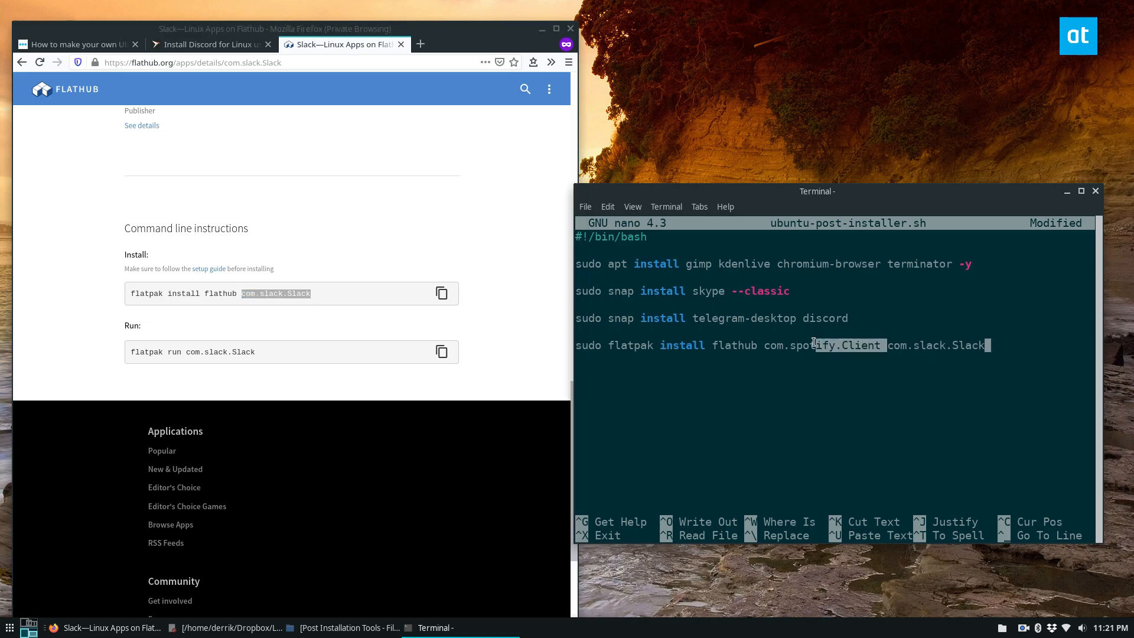
{"action": "double_click", "coordinate": [822, 345]}
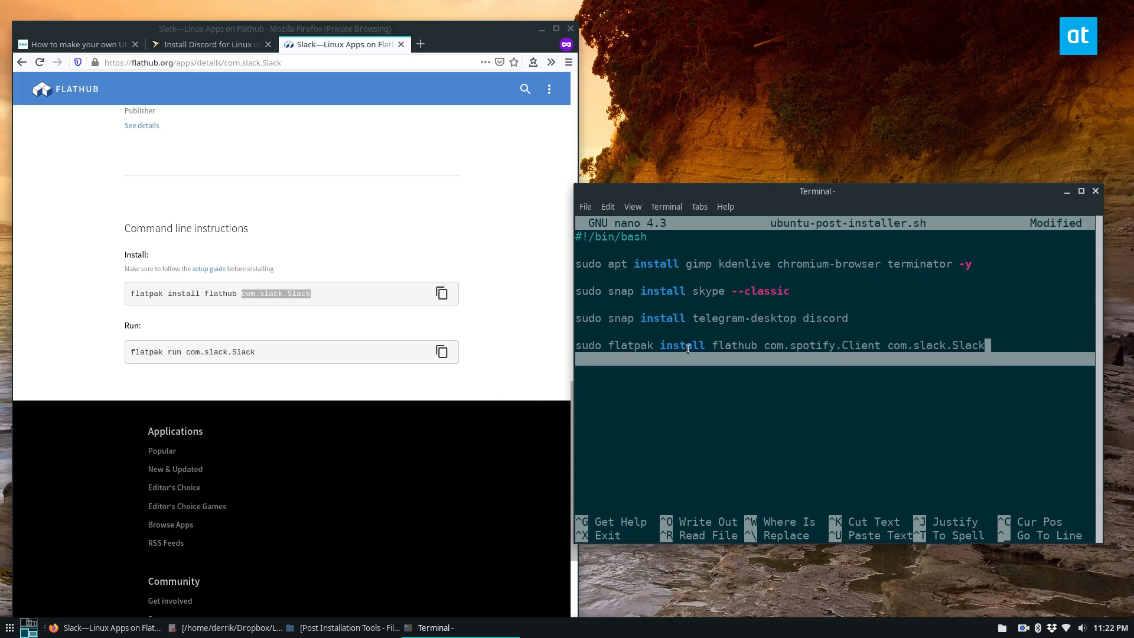
{"action": "left_click", "coordinate": [72, 44]}
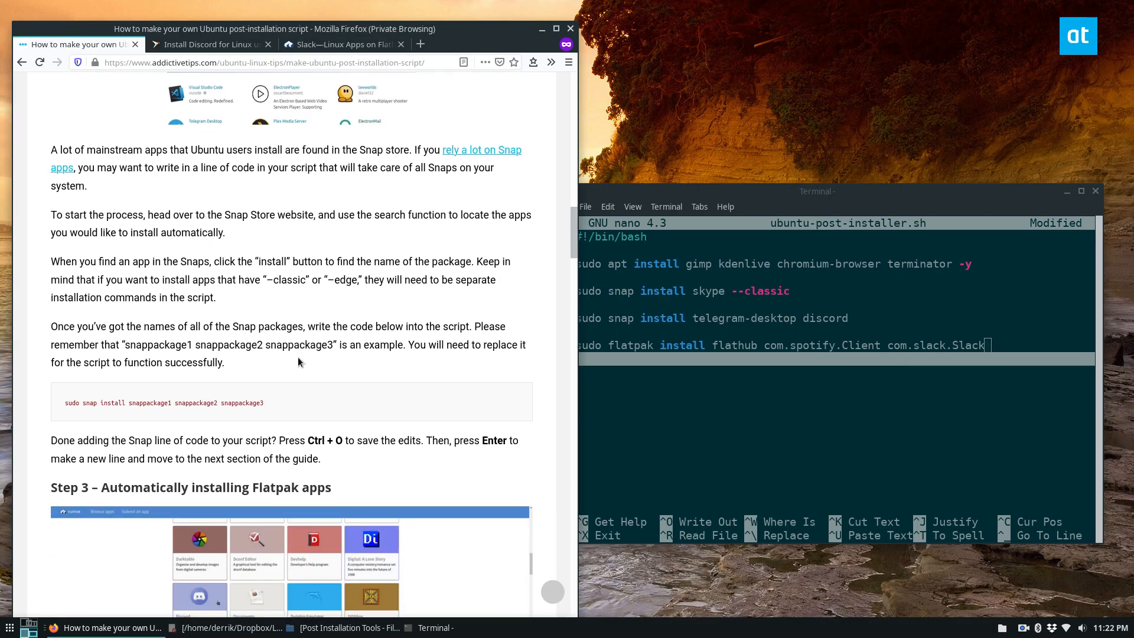
Add the flatpak remote-add --if-not-exists flathub line above the install line; maximize Terminal
{"action": "scroll", "scroll_direction": "down", "scroll_amount": 3}
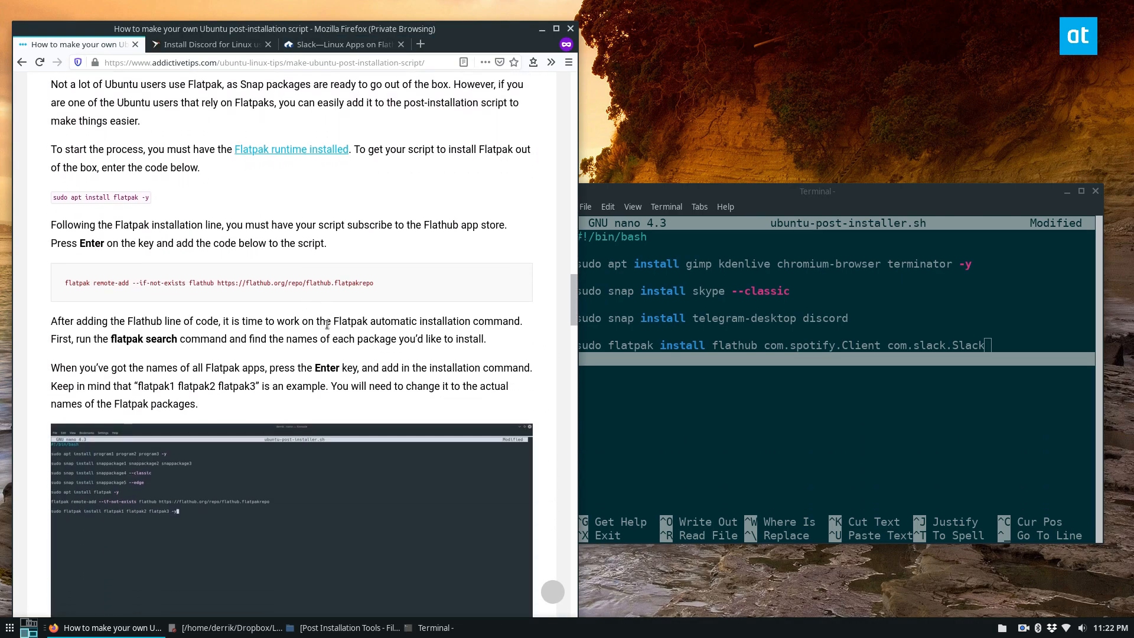
{"action": "scroll", "scroll_direction": "down", "scroll_amount": 3}
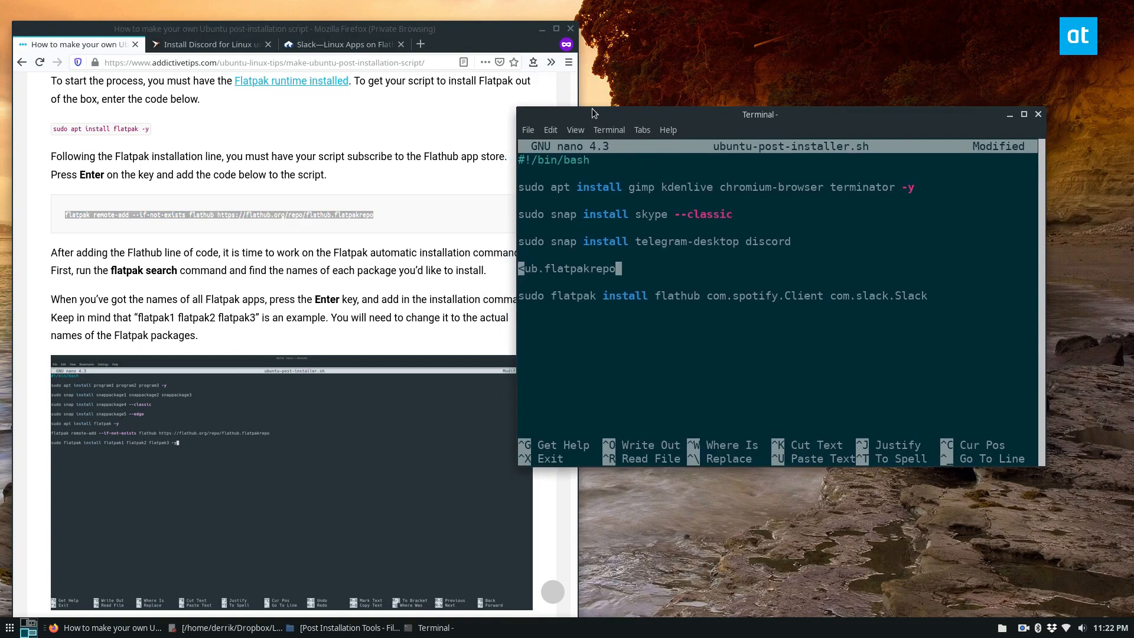
{"action": "left_click", "coordinate": [1022, 114]}
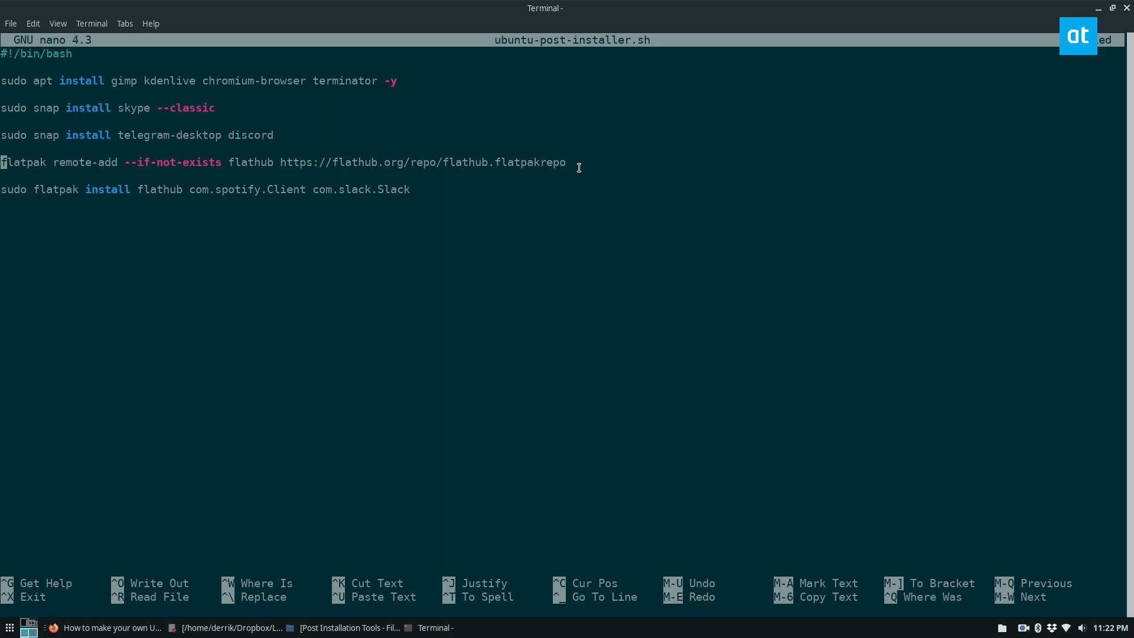
Prefix the flathub remote-add line with sudo
{"action": "type", "text": "sudo"}
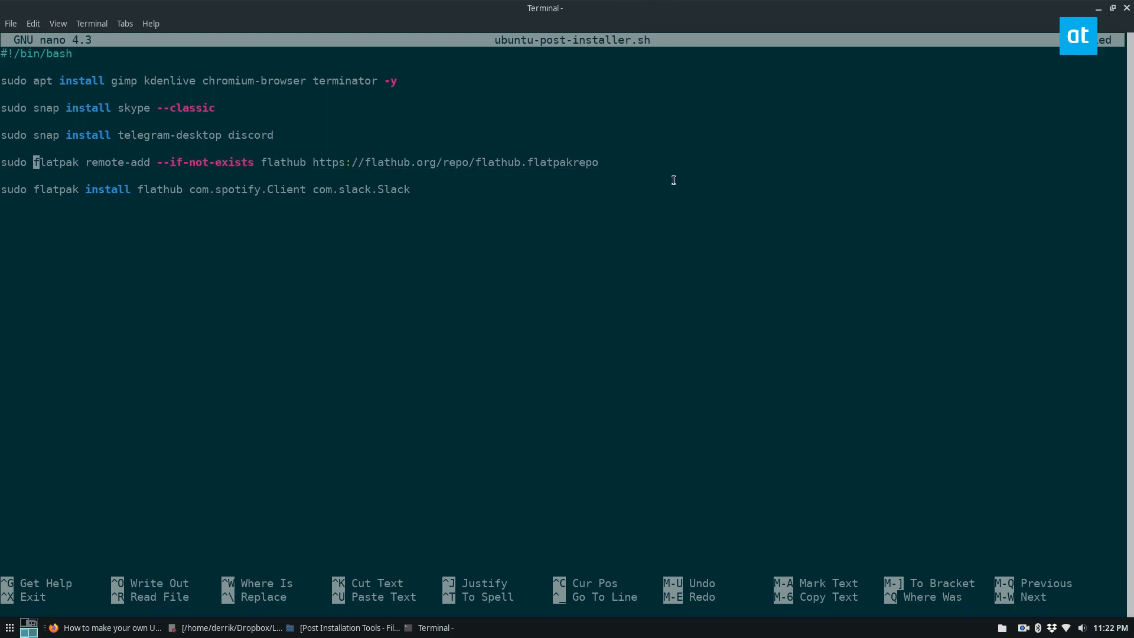
{"action": "mouse_move", "coordinate": [687, 145]}
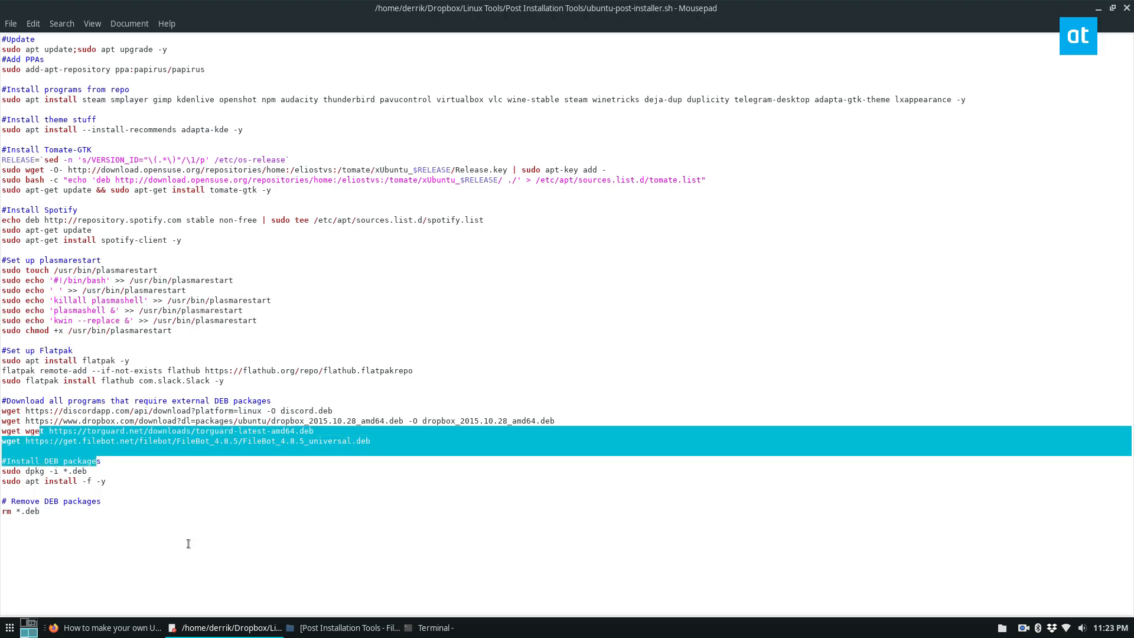
{"action": "left_click", "coordinate": [251, 386]}
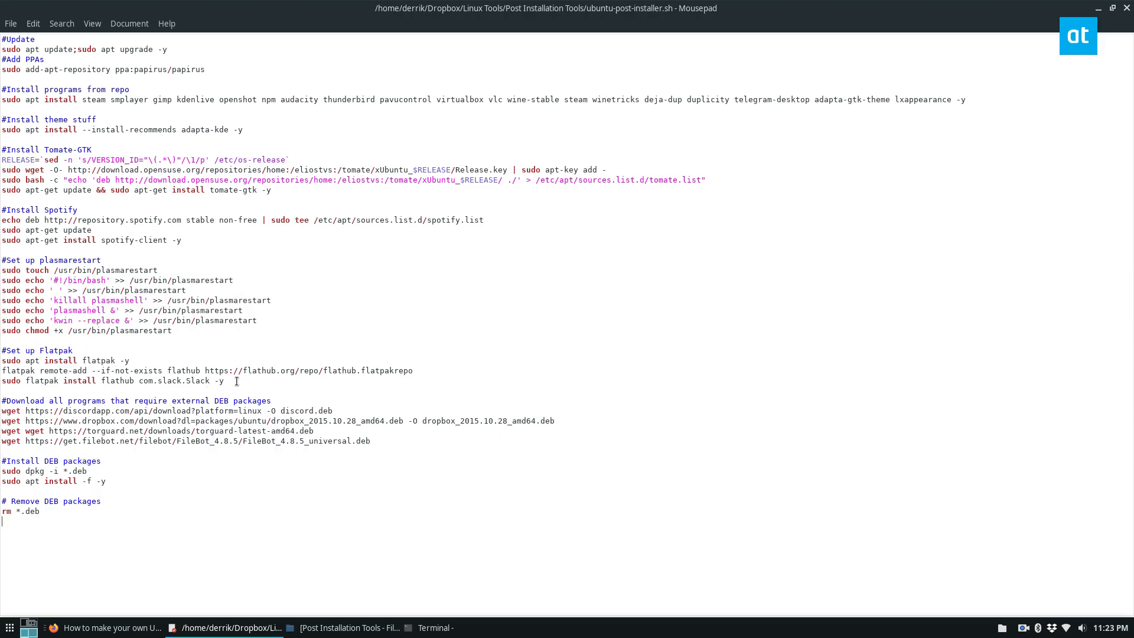
{"action": "left_click", "coordinate": [434, 627]}
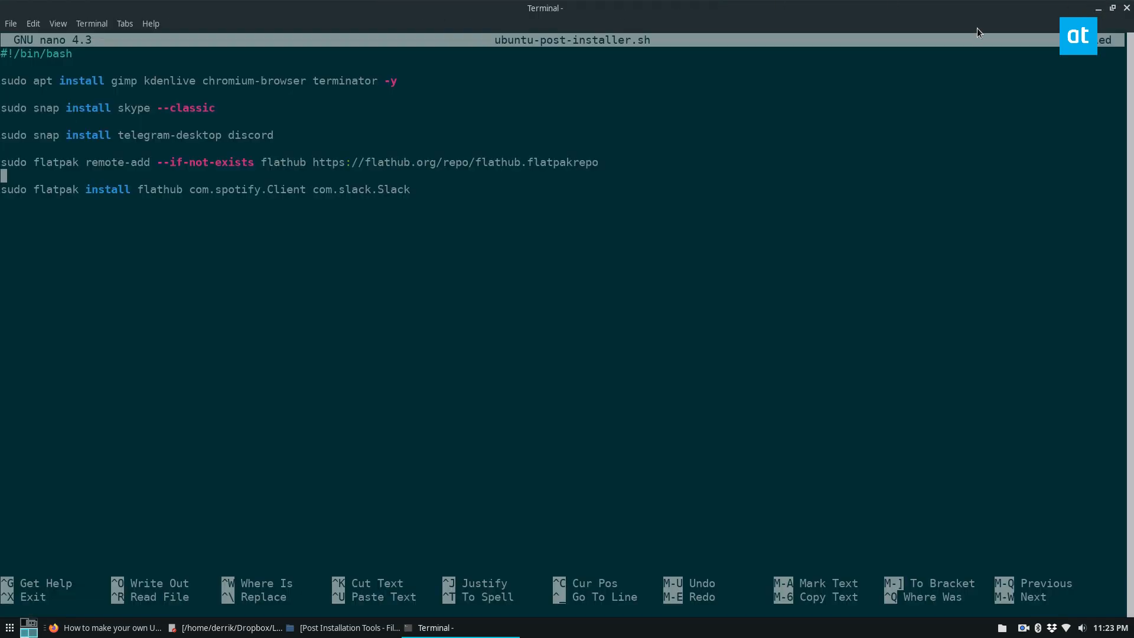
Write the script to ubuntu-post-installer.sh and exit nano
{"action": "key", "text": "ctrl+o"}
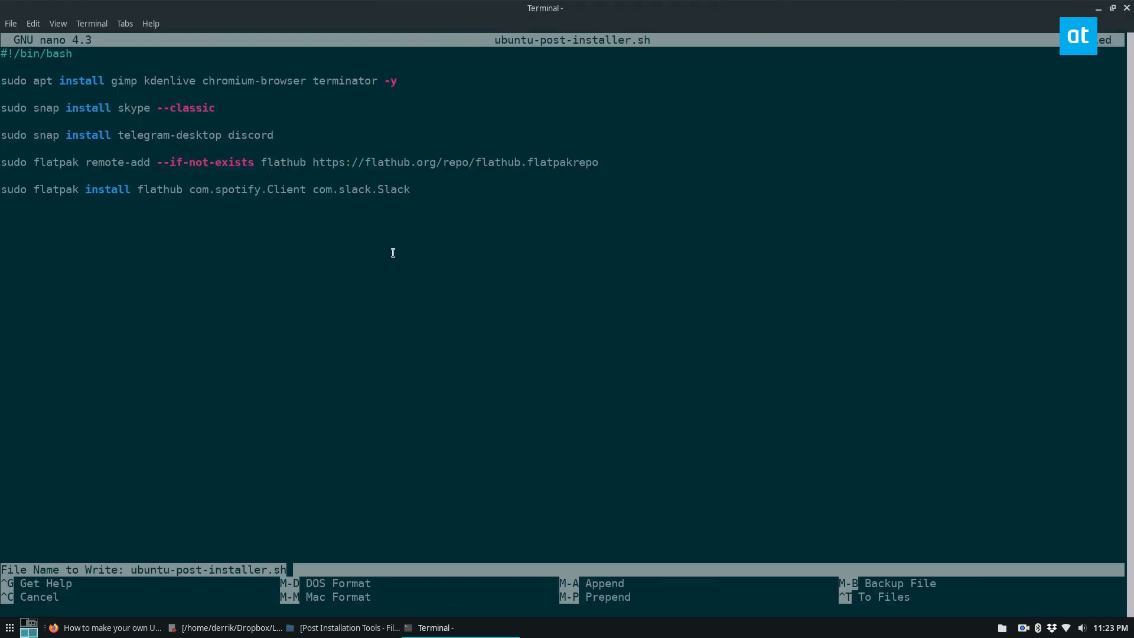
{"action": "key", "text": "Return"}
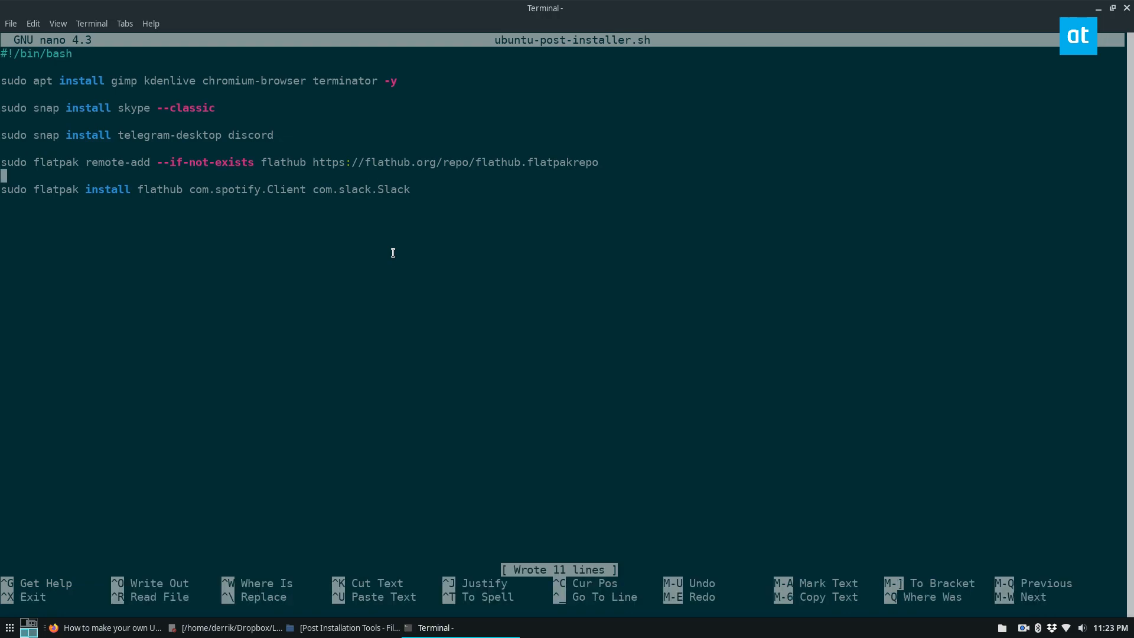
{"action": "key", "text": "ctrl+x"}
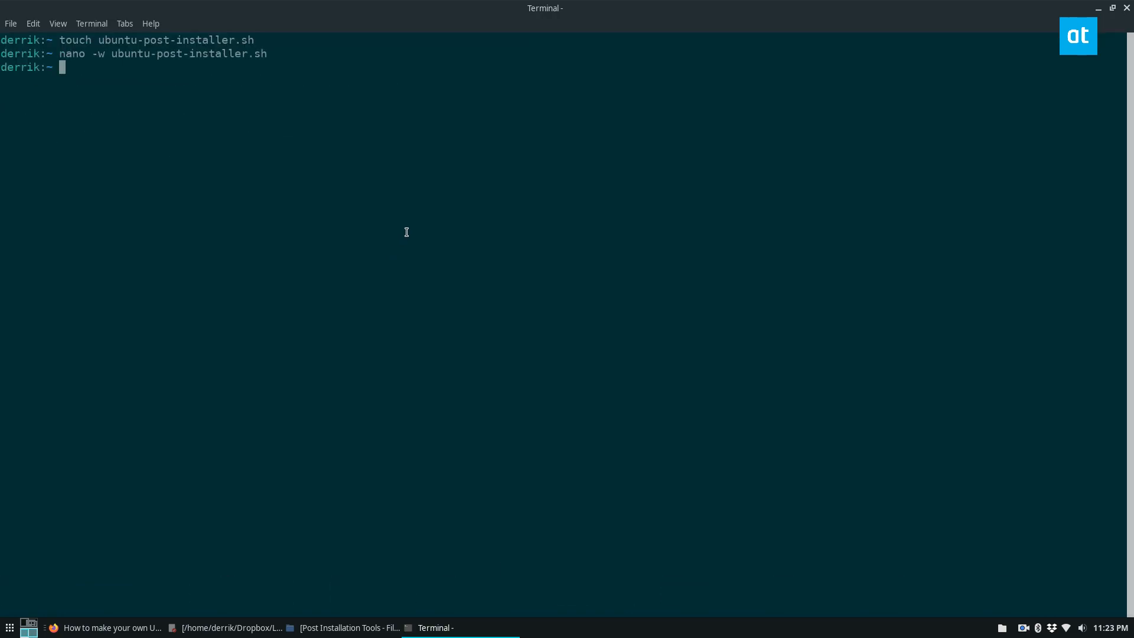
{"action": "mouse_move", "coordinate": [557, 244]}
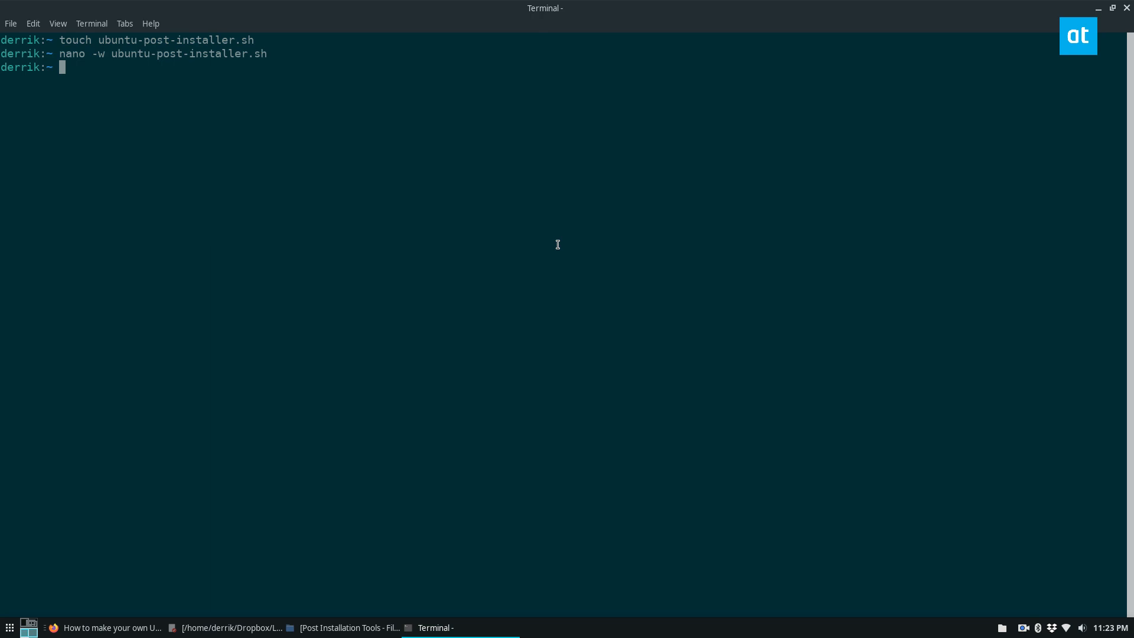
Make the script executable with 'sudo chmod +x ubuntu-post-installer.sh'
{"action": "type", "text": "sudo chm"}
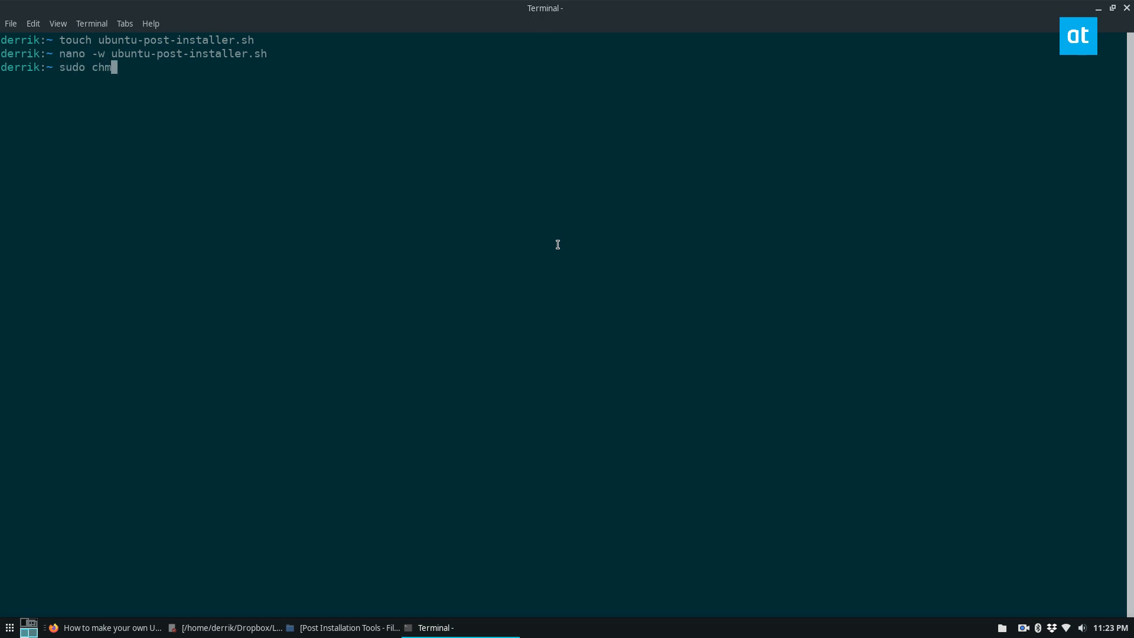
{"action": "type", "text": "od +x ubuntu-post-installer.sh"}
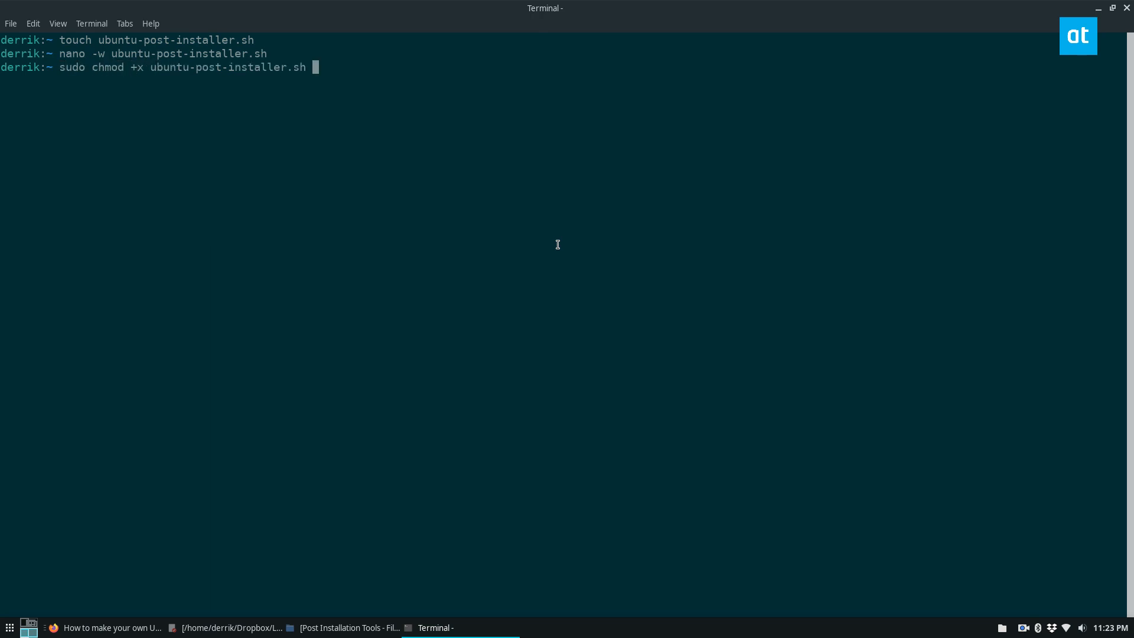
{"action": "key", "text": "Return"}
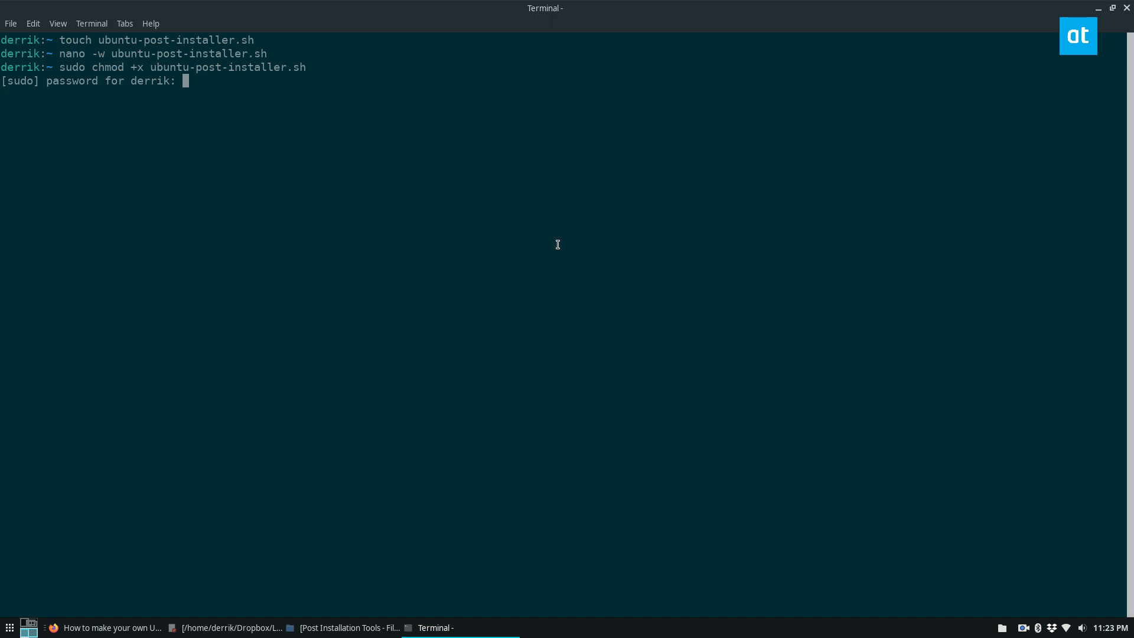
Run the script with 'sudo bash ubuntu-post-installer.sh'
{"action": "type", "text": "sudo"}
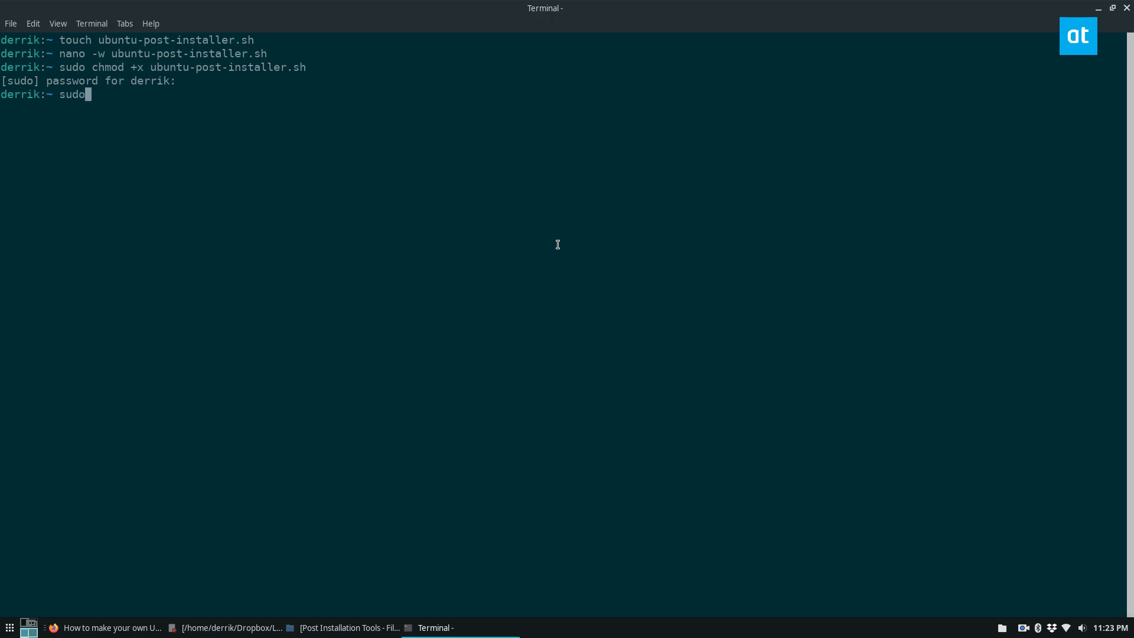
{"action": "type", "text": "bash ubuntu-post-installer.sh"}
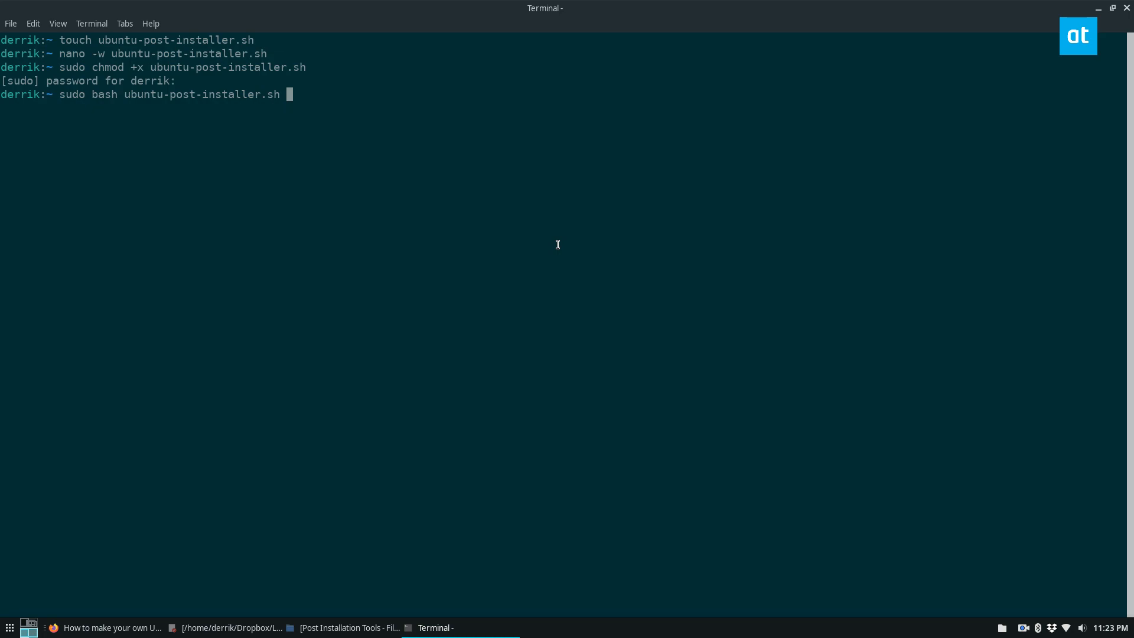
{"action": "key", "text": "Return"}
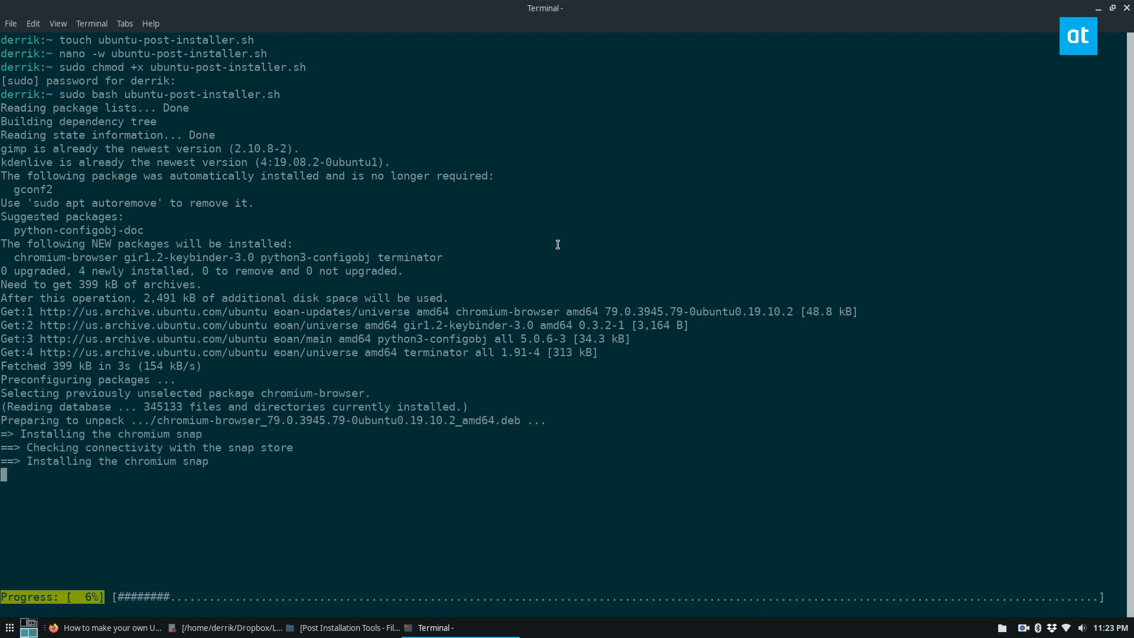
{"action": "mouse_move", "coordinate": [354, 135]}
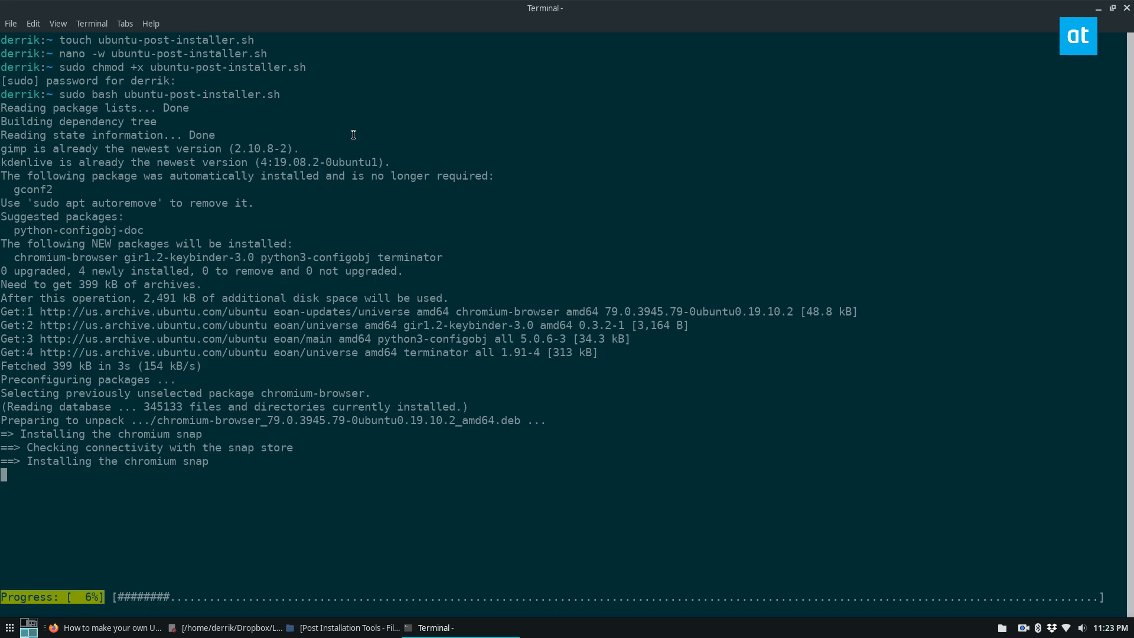